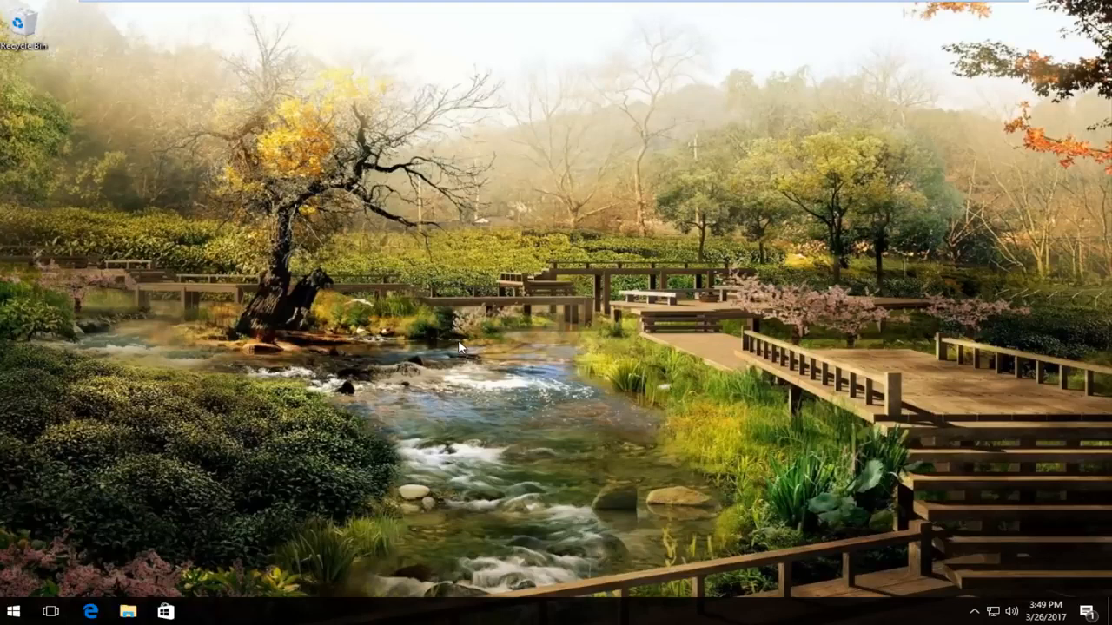
pyautogui.moveTo(461, 372)
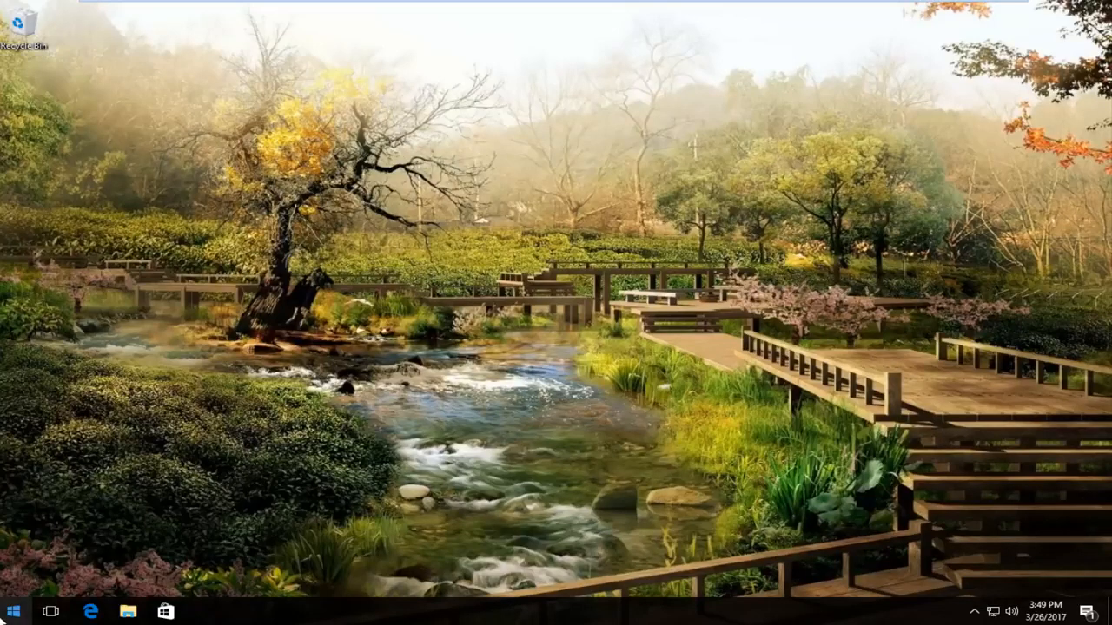
# - Search Start for regedit and run the result as administrator
pyautogui.click(14, 612)
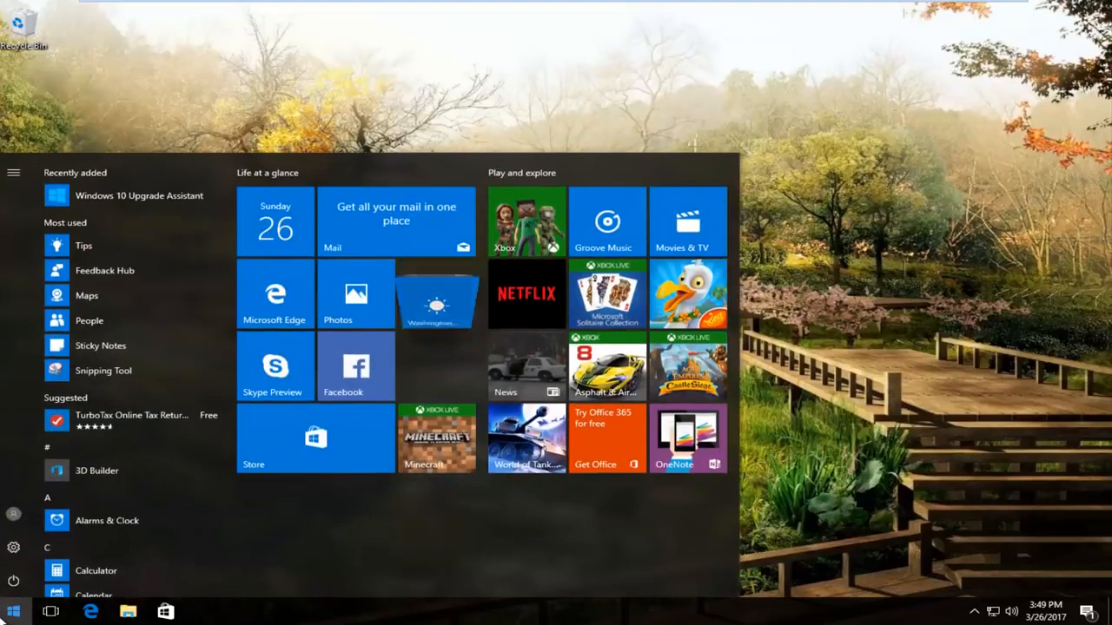
pyautogui.write('reged')
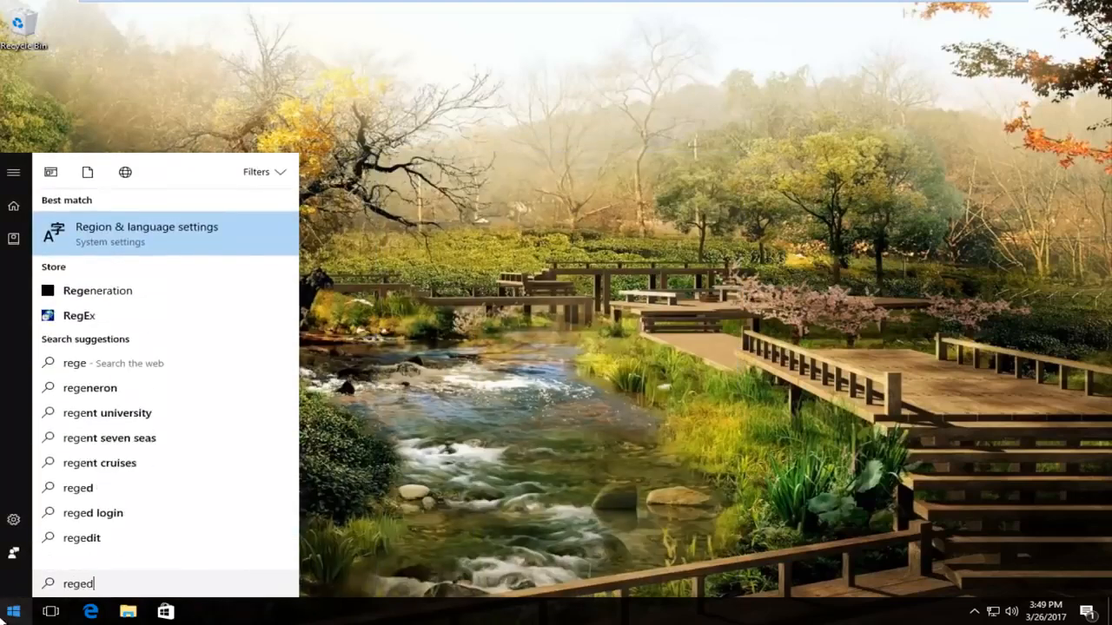
pyautogui.write('it')
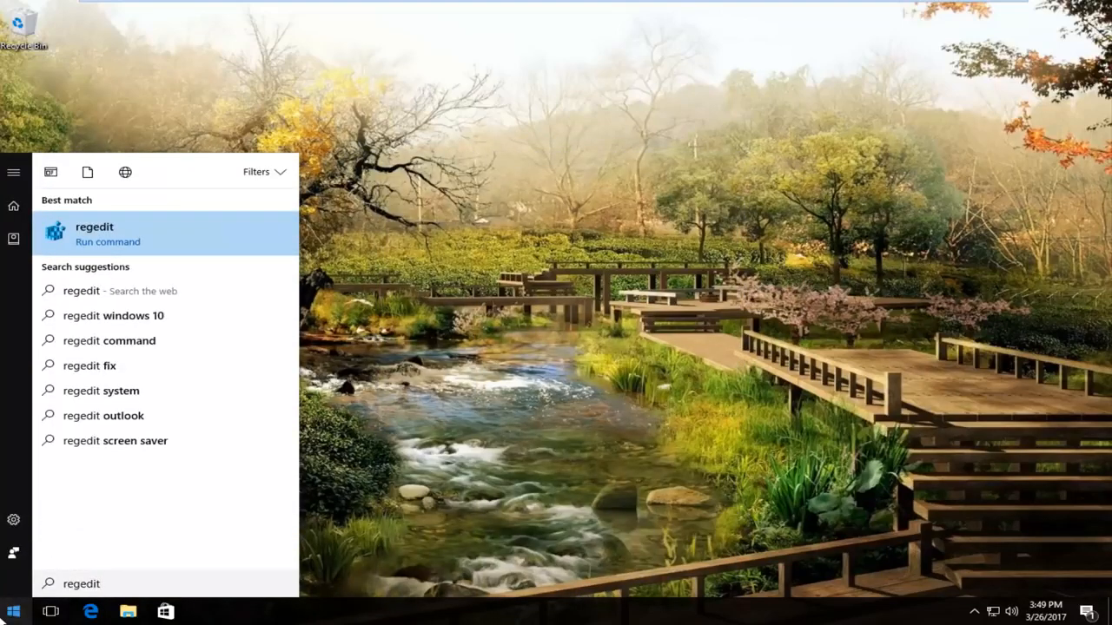
pyautogui.moveTo(108, 339)
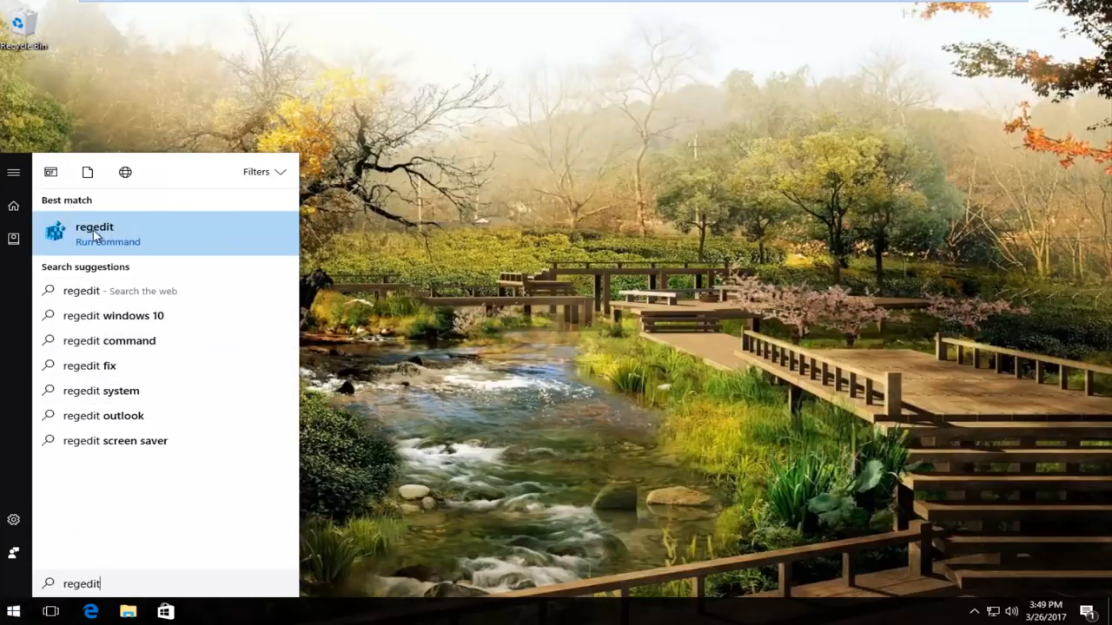
pyautogui.rightClick(94, 229)
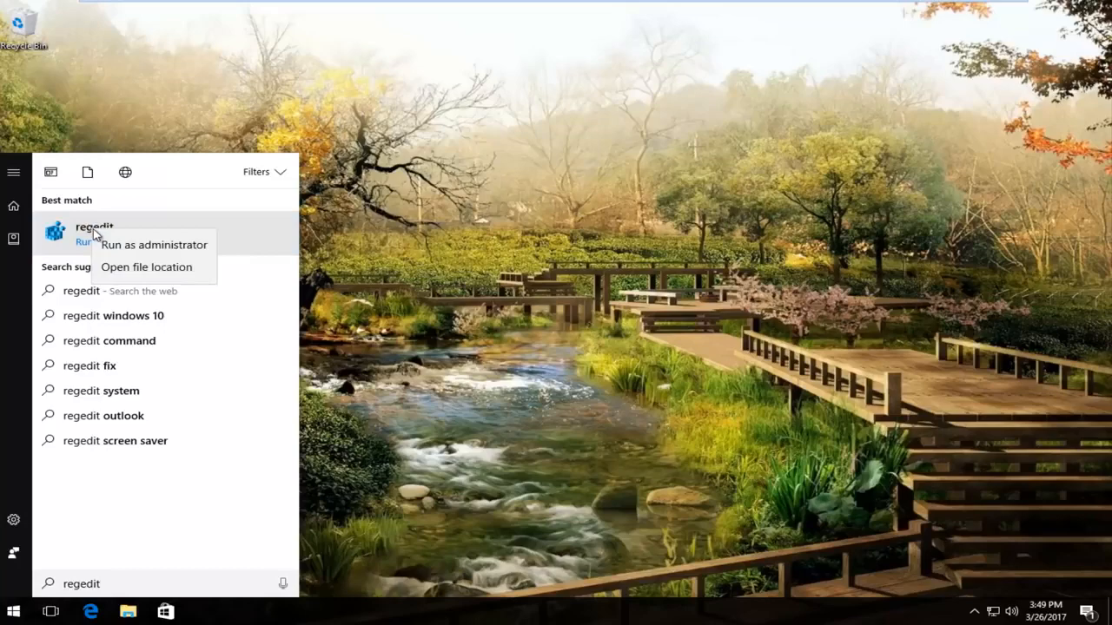
pyautogui.moveTo(152, 244)
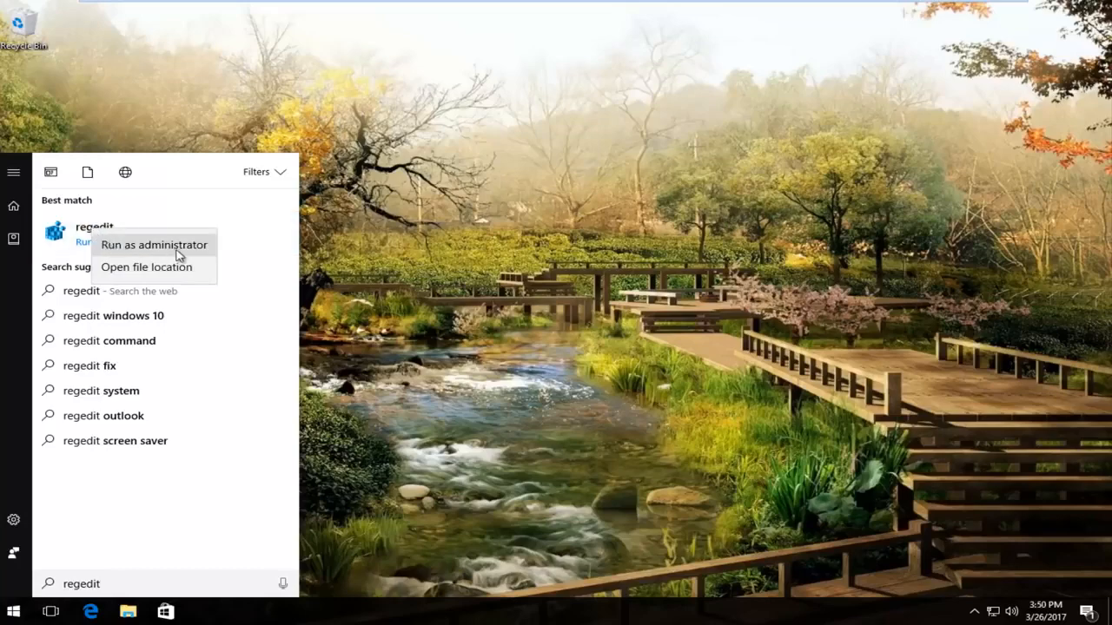
pyautogui.click(153, 243)
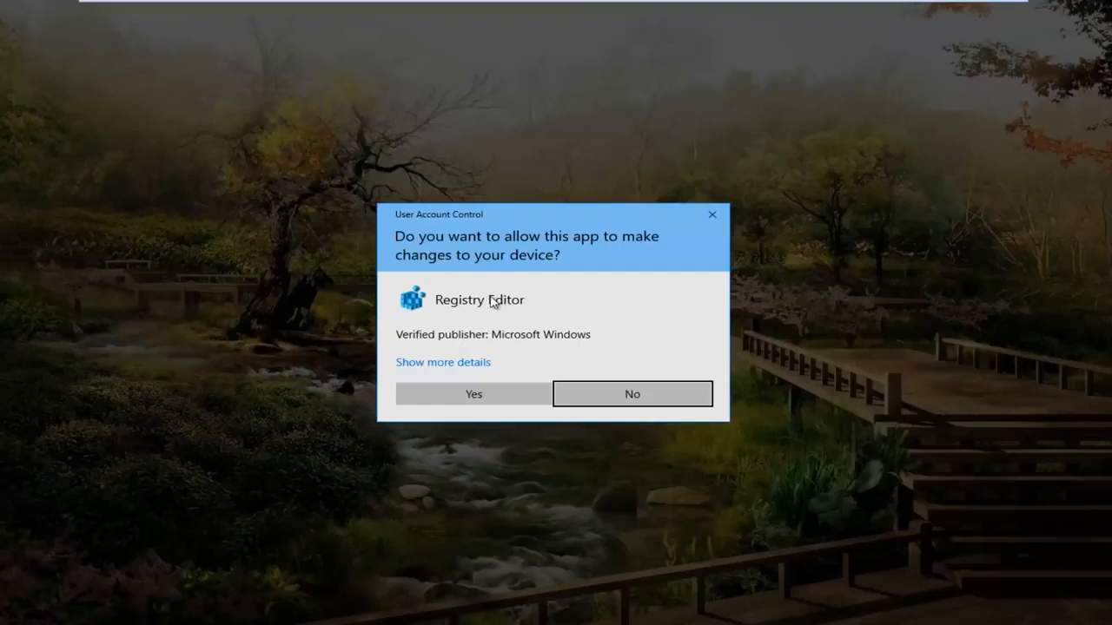
# - Allow the UAC prompt, expand HKEY_CLASSES_ROOT and select the .exe key showing its exefile default
pyautogui.click(473, 392)
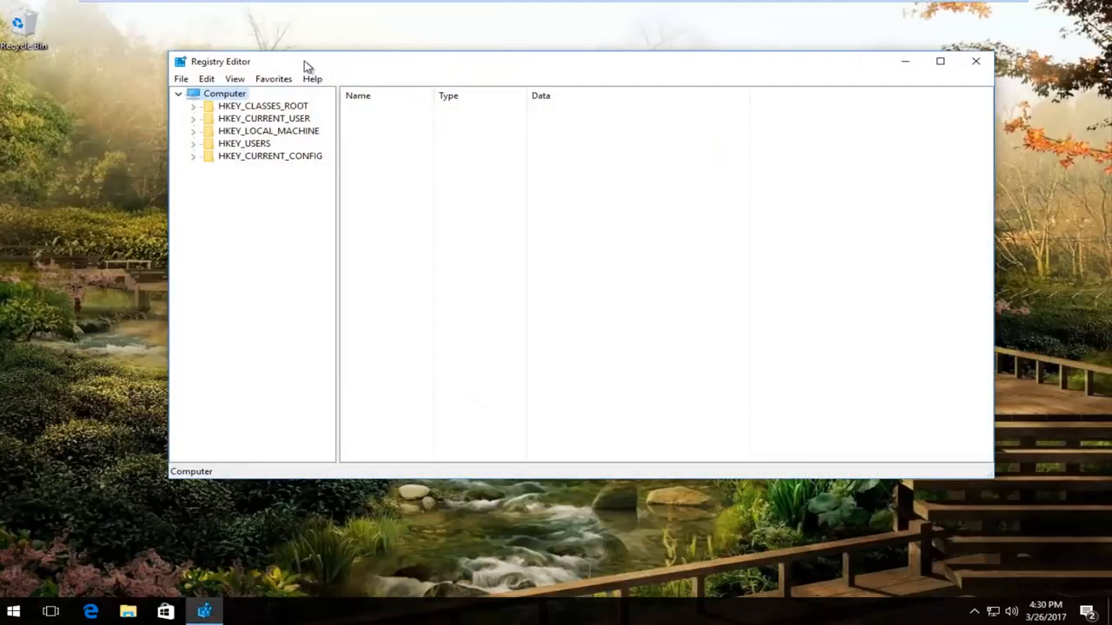
pyautogui.moveTo(264, 114)
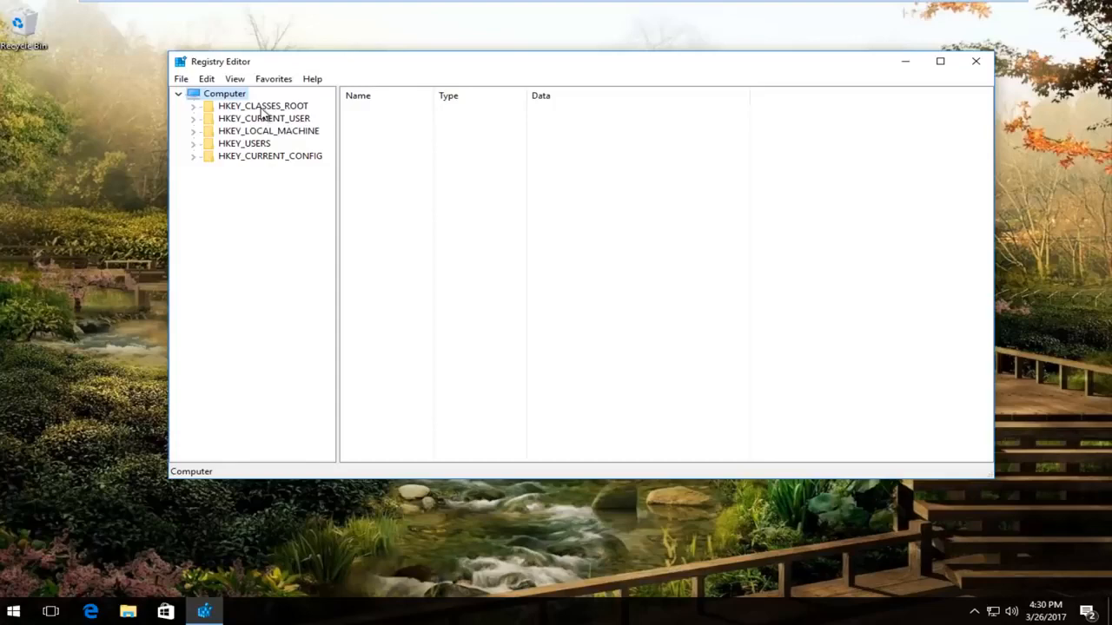
pyautogui.click(263, 106)
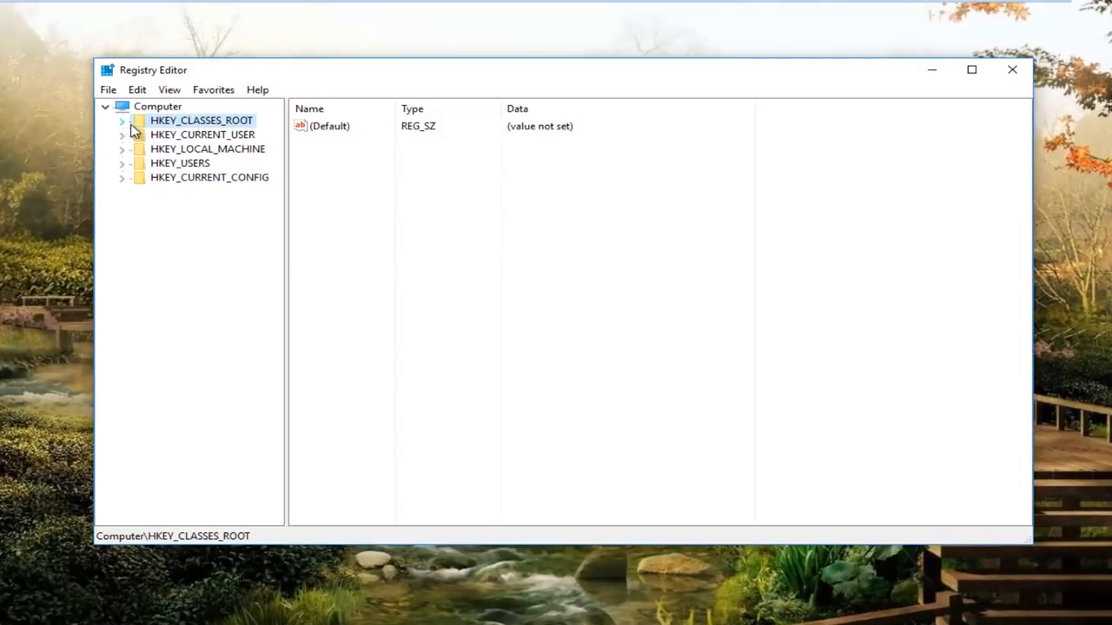
pyautogui.click(121, 119)
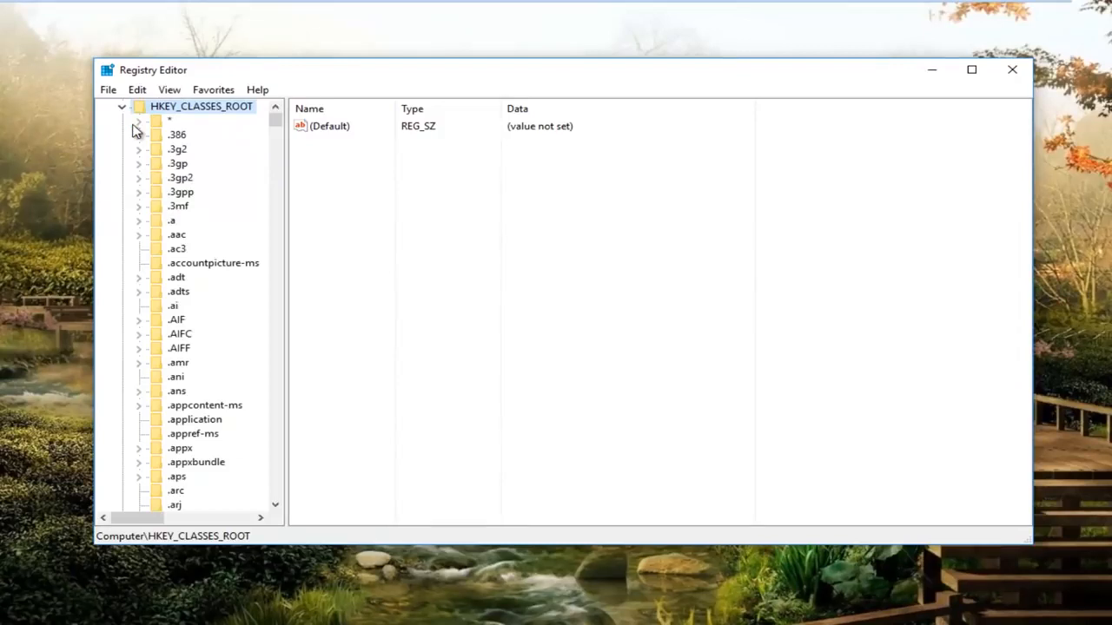
pyautogui.moveTo(203, 233)
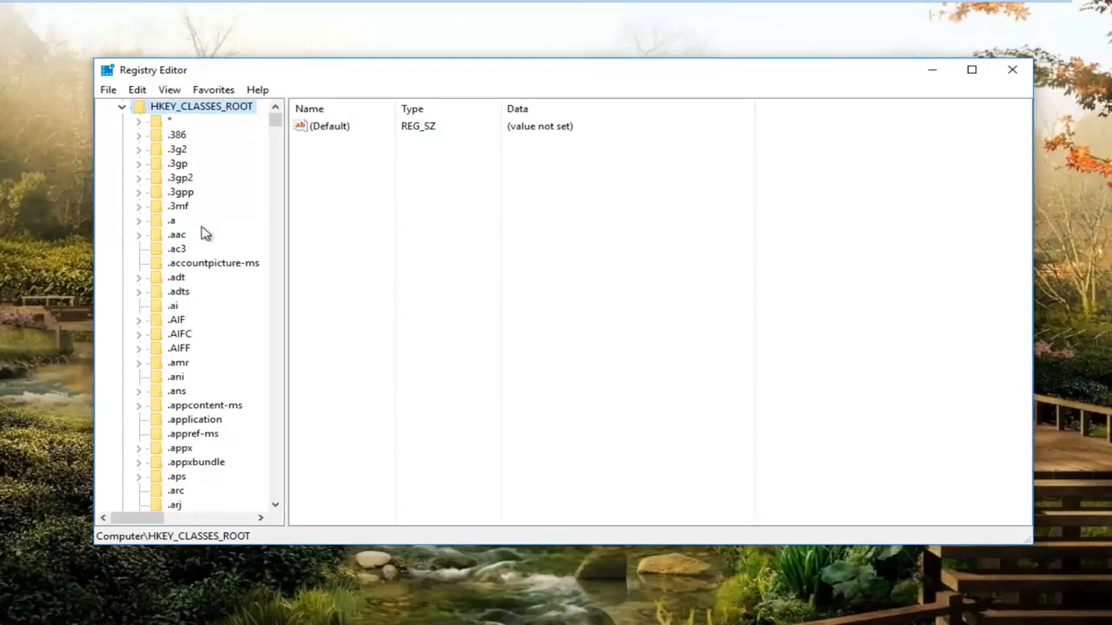
pyautogui.scroll(-3)
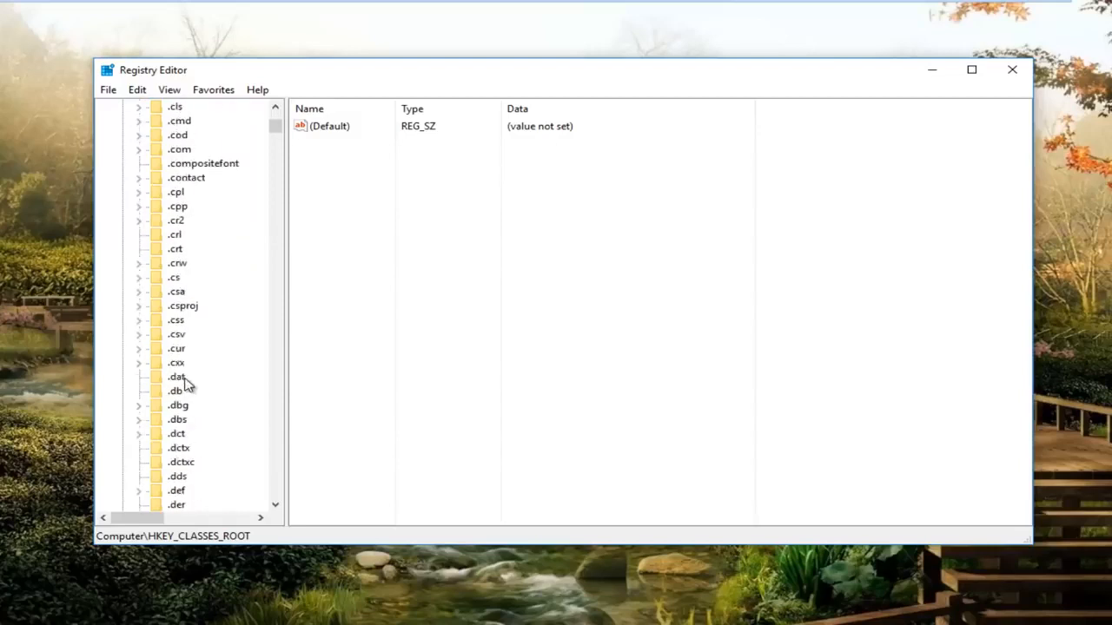
pyautogui.scroll(-3)
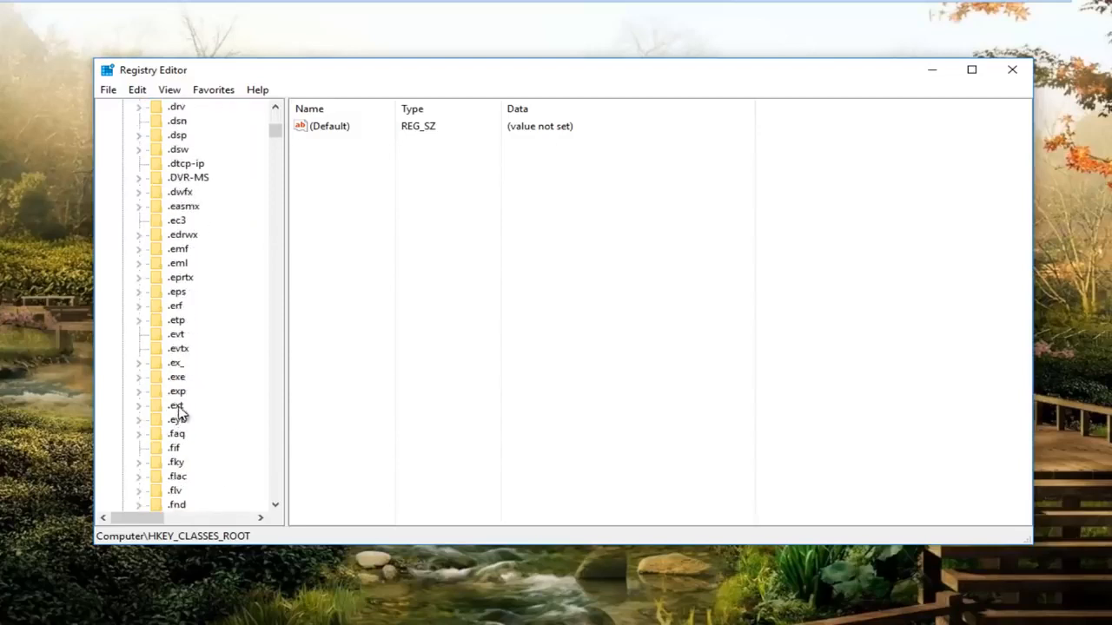
pyautogui.click(177, 376)
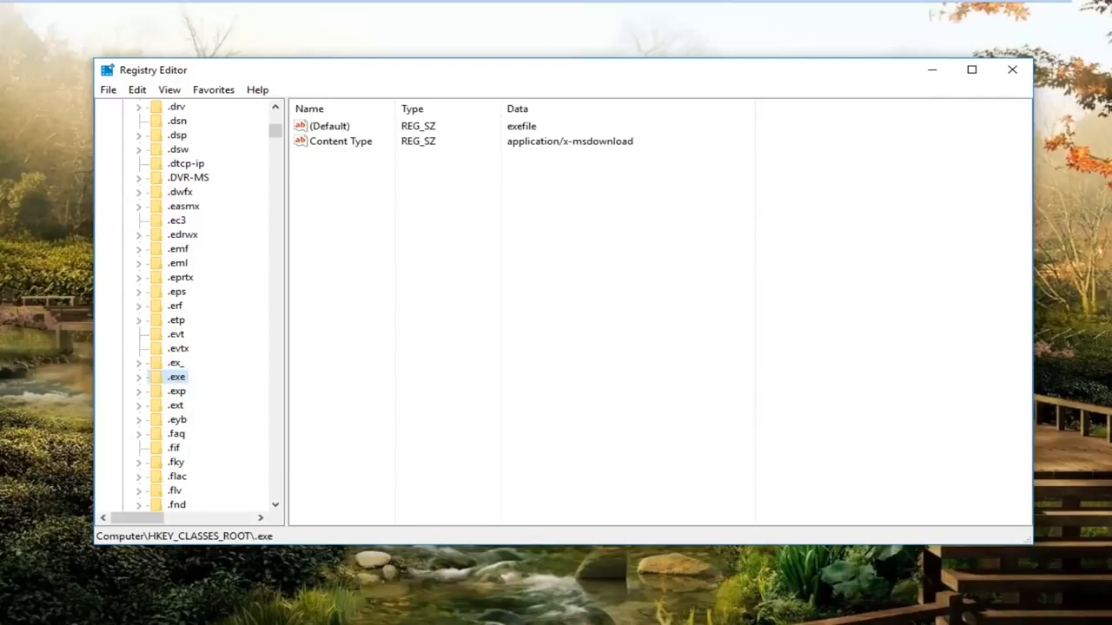
pyautogui.click(341, 141)
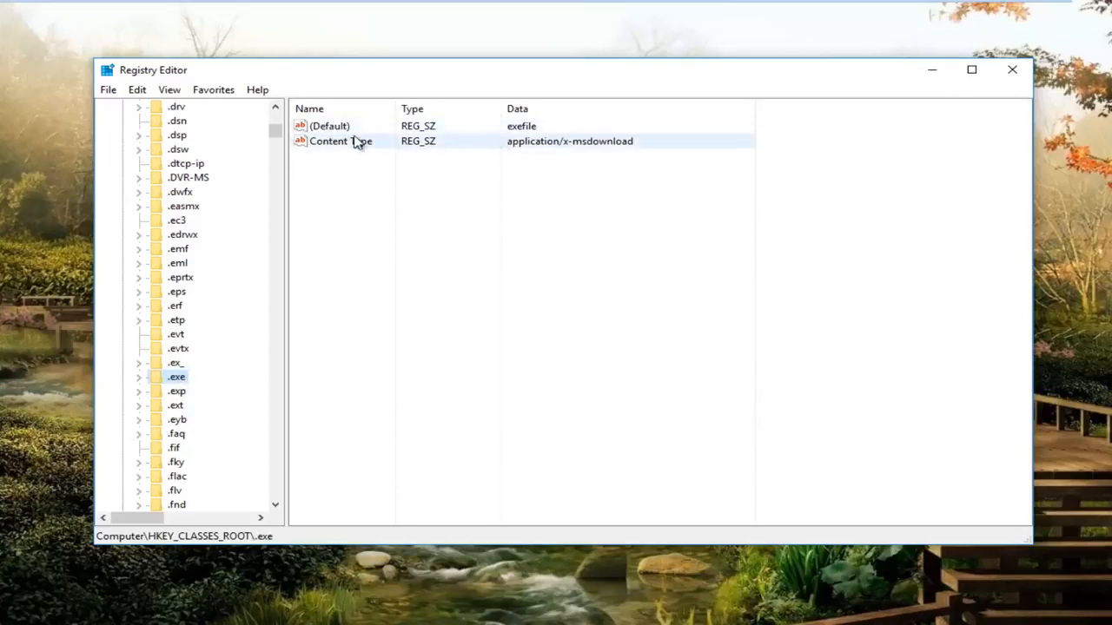
pyautogui.rightClick(330, 125)
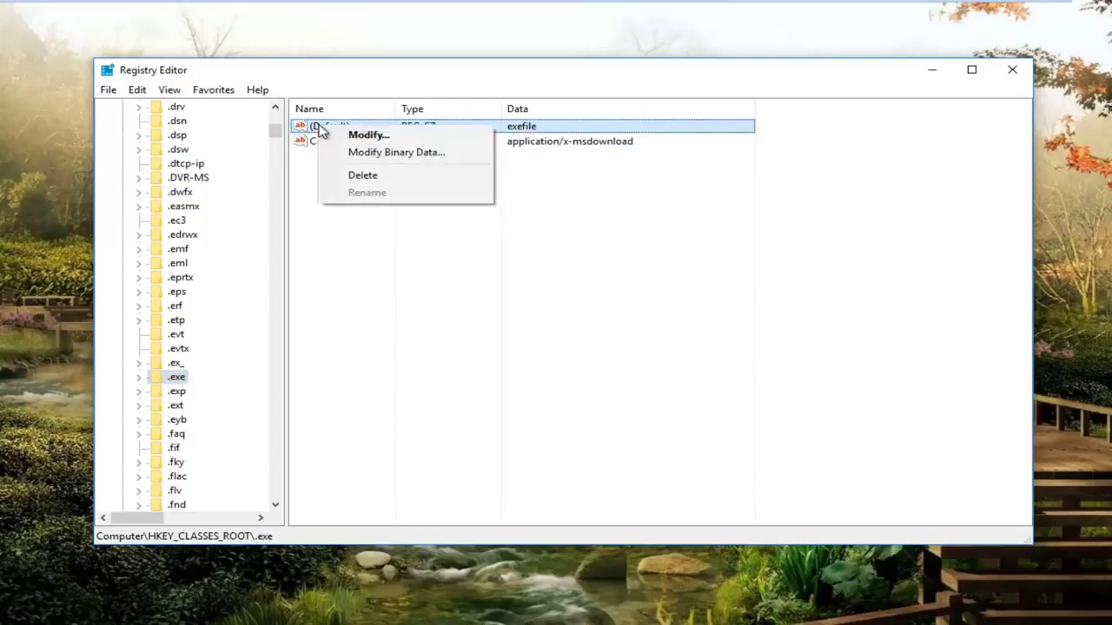
pyautogui.moveTo(385, 139)
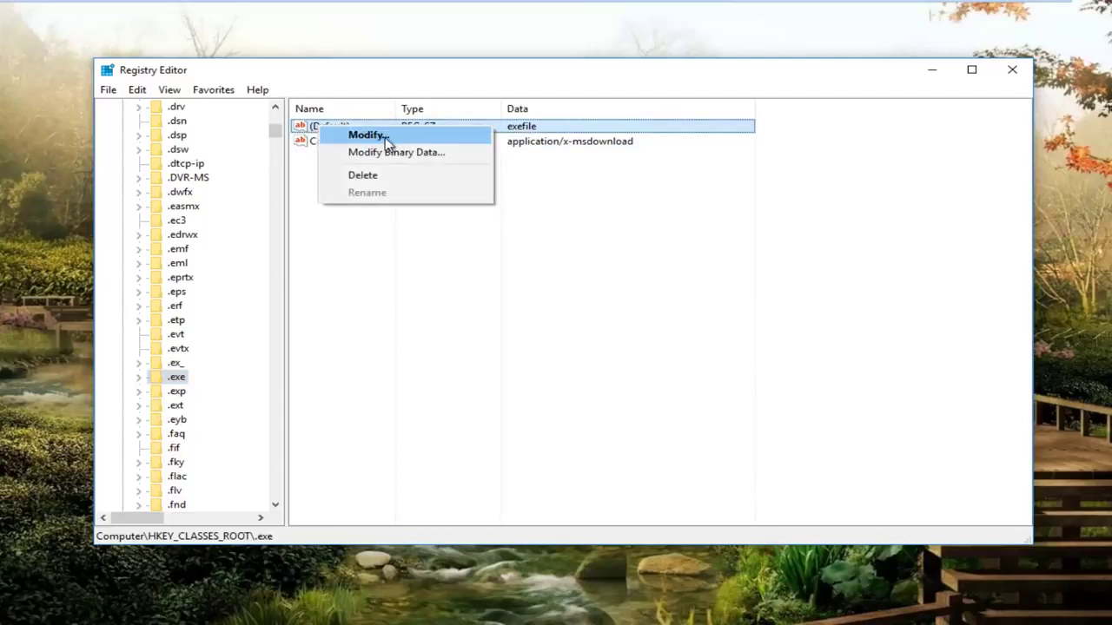
pyautogui.click(365, 135)
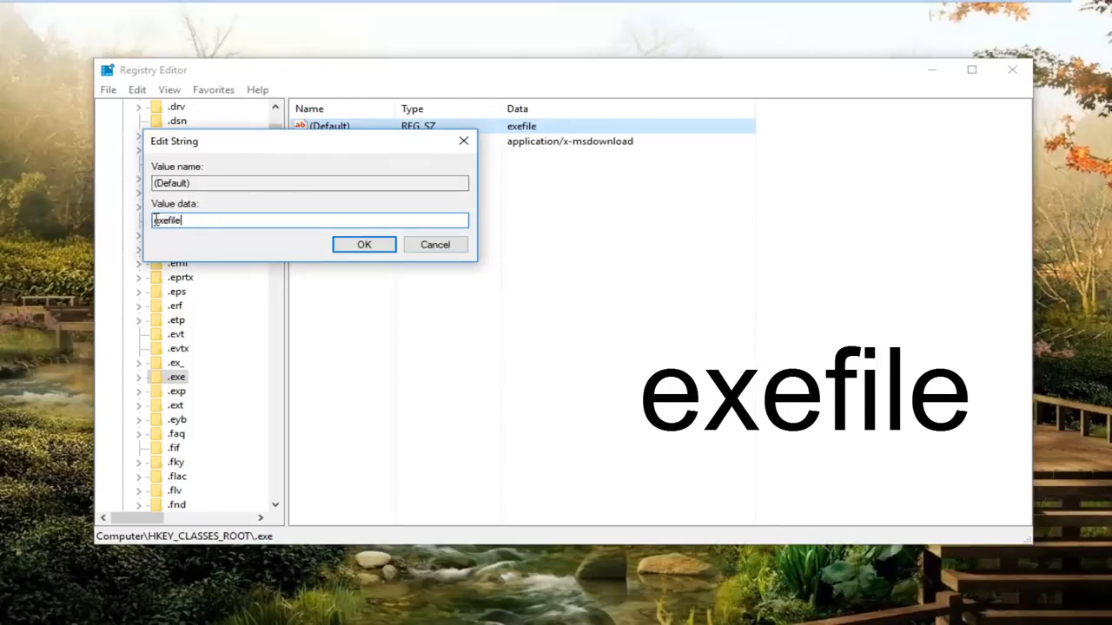
pyautogui.moveTo(249, 226)
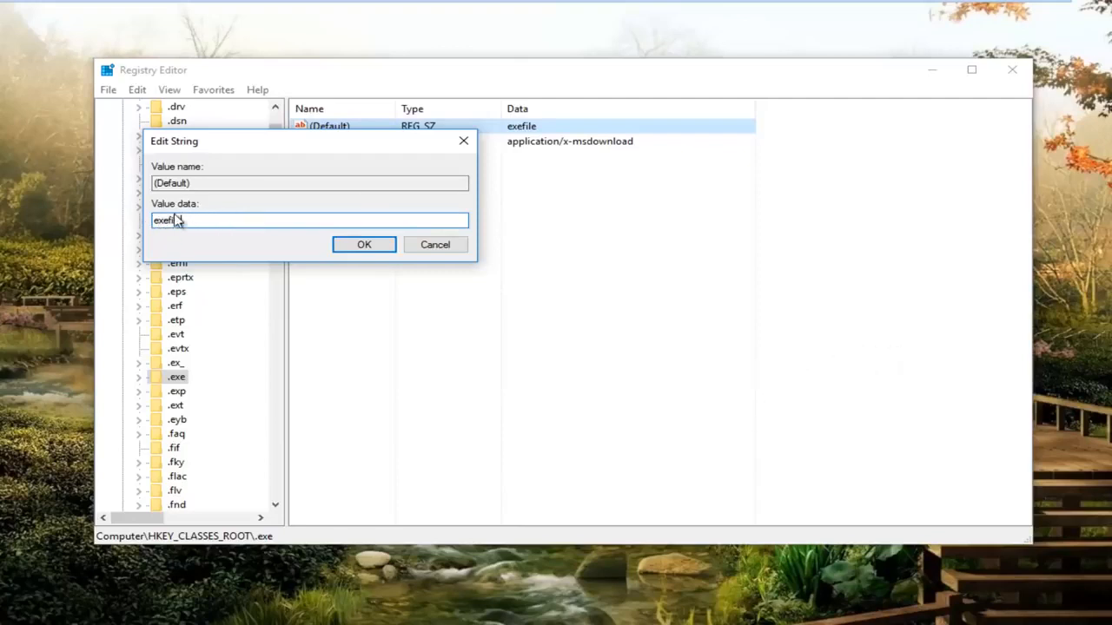
pyautogui.click(365, 243)
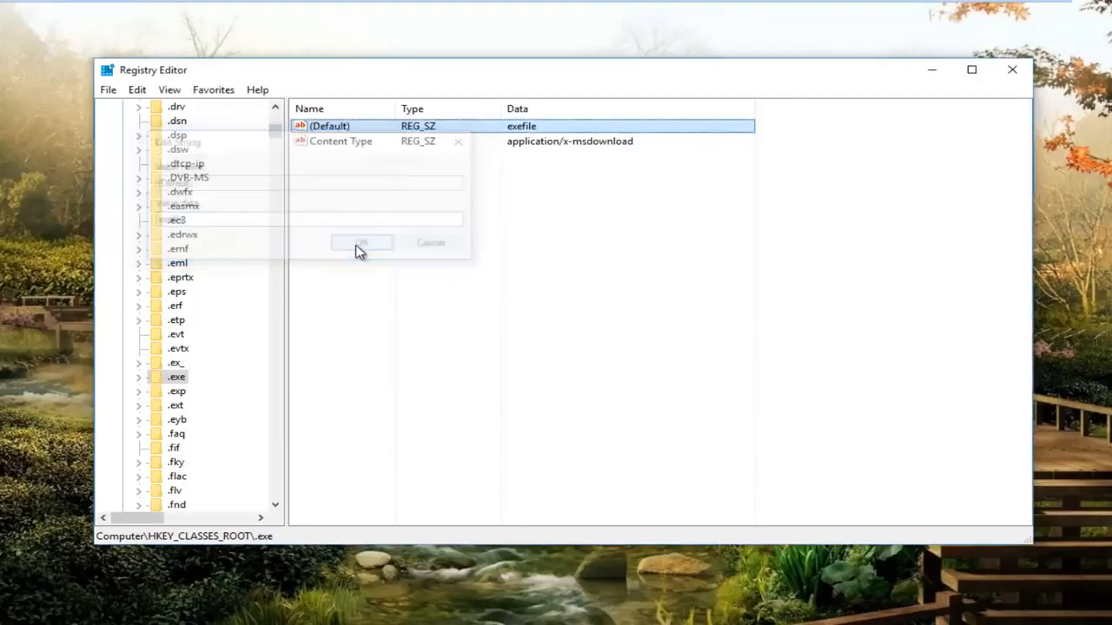
# - Locate and select the exefile key under HKEY_CLASSES_ROOT
pyautogui.click(361, 243)
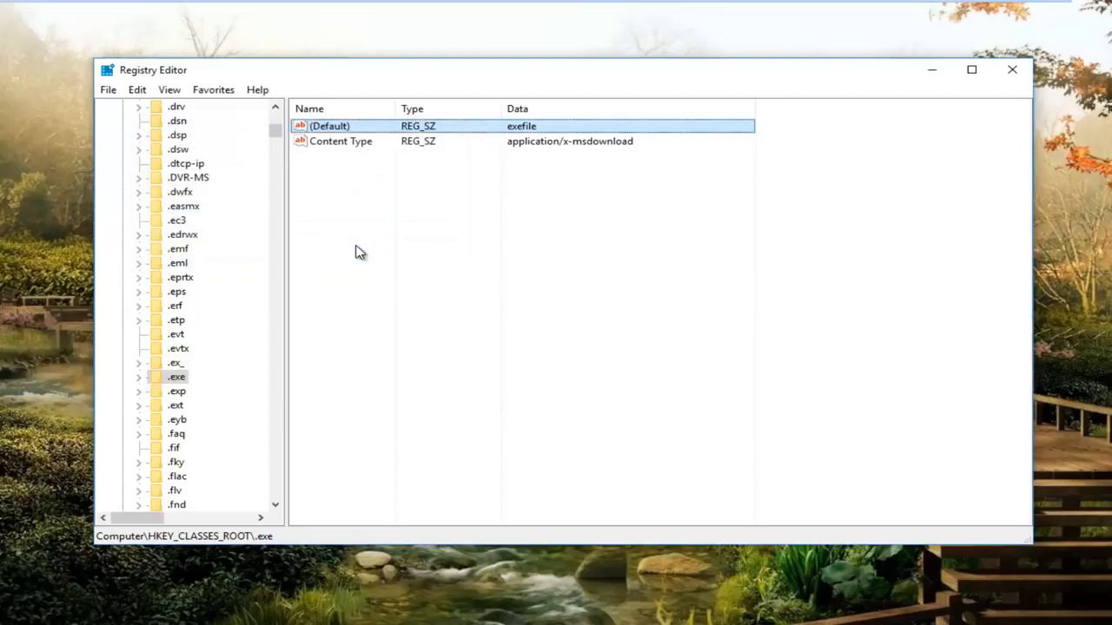
pyautogui.moveTo(337, 229)
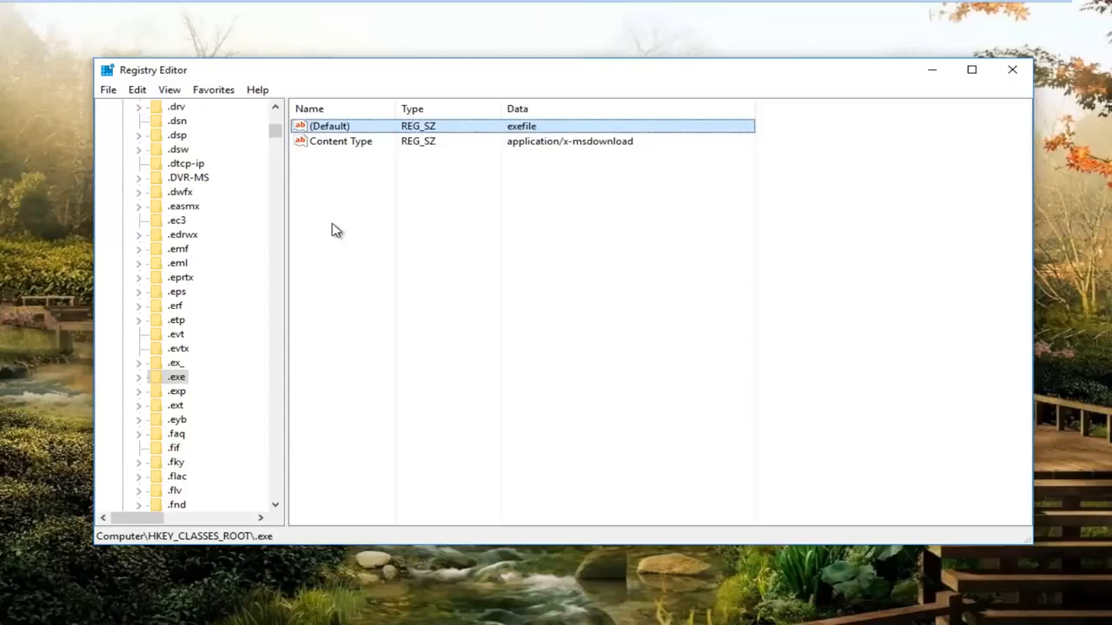
pyautogui.moveTo(309, 184)
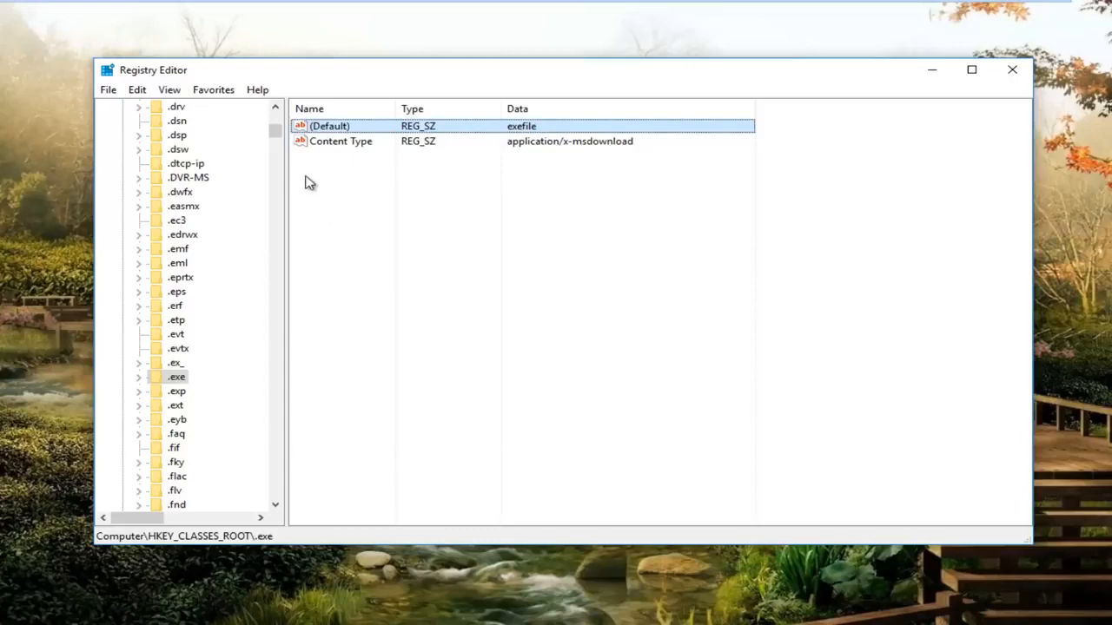
pyautogui.scroll(-3)
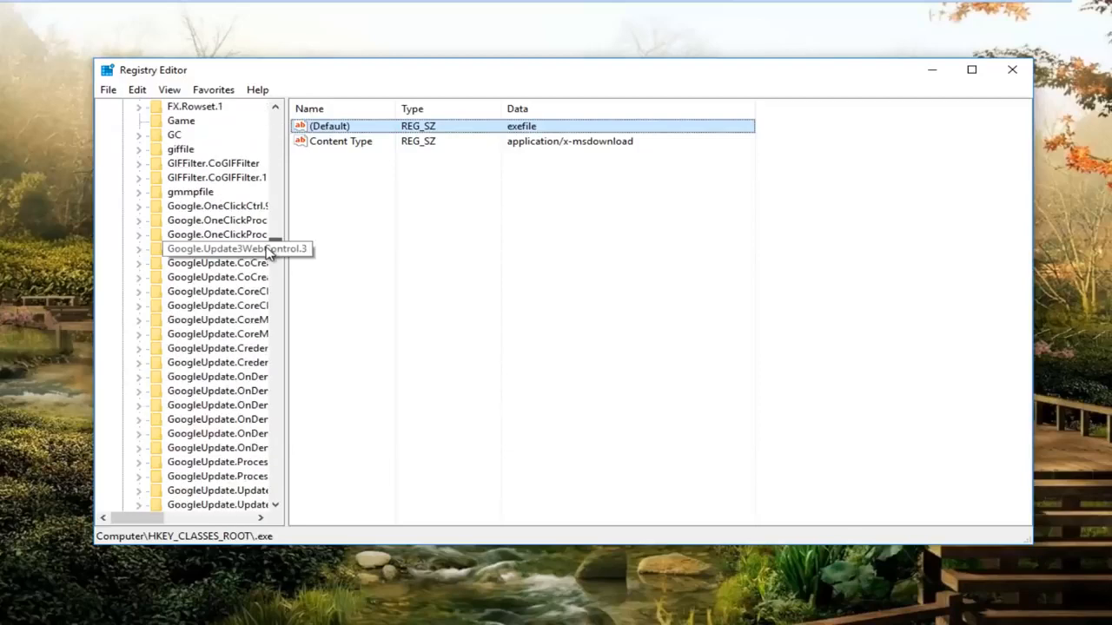
pyautogui.scroll(3)
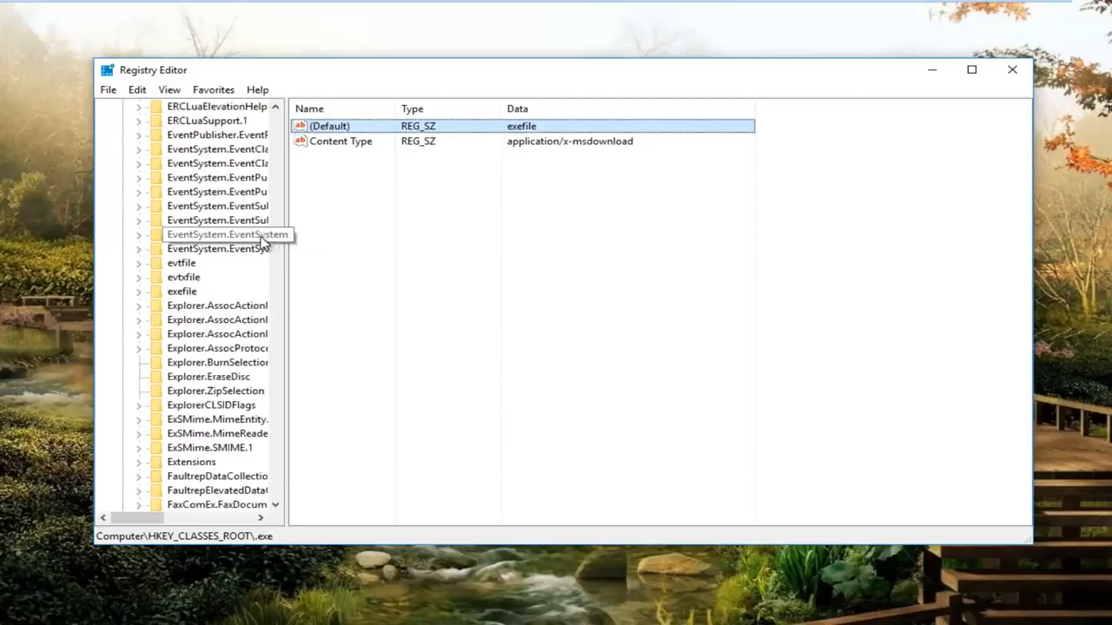
pyautogui.click(182, 292)
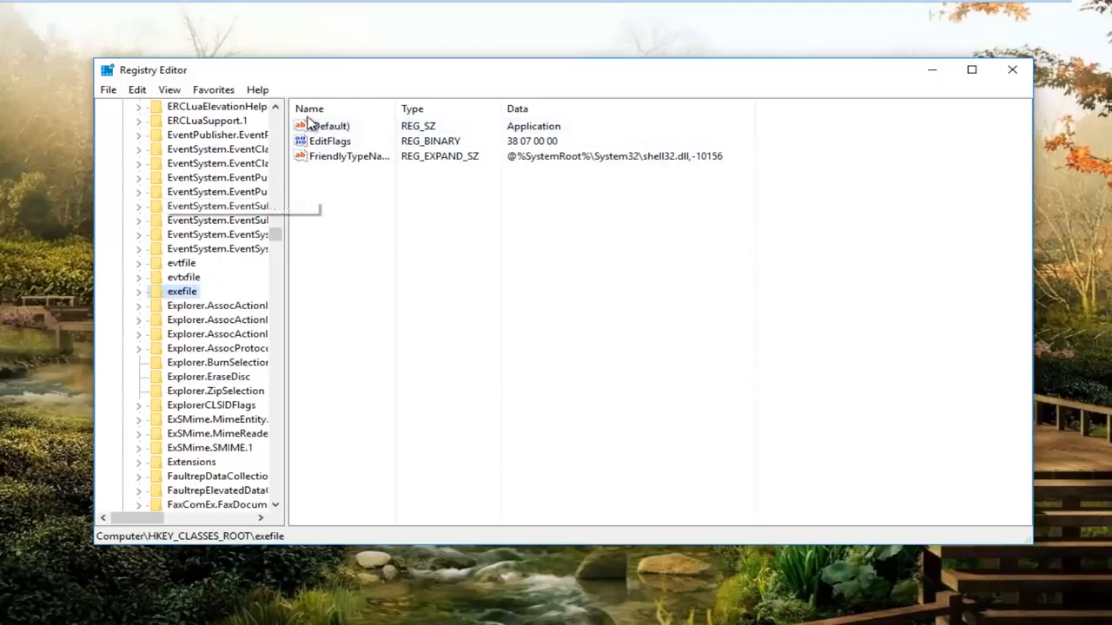
# - Bring up the Edit String dialog for exefile's (Default) value Application via Modify
pyautogui.click(330, 125)
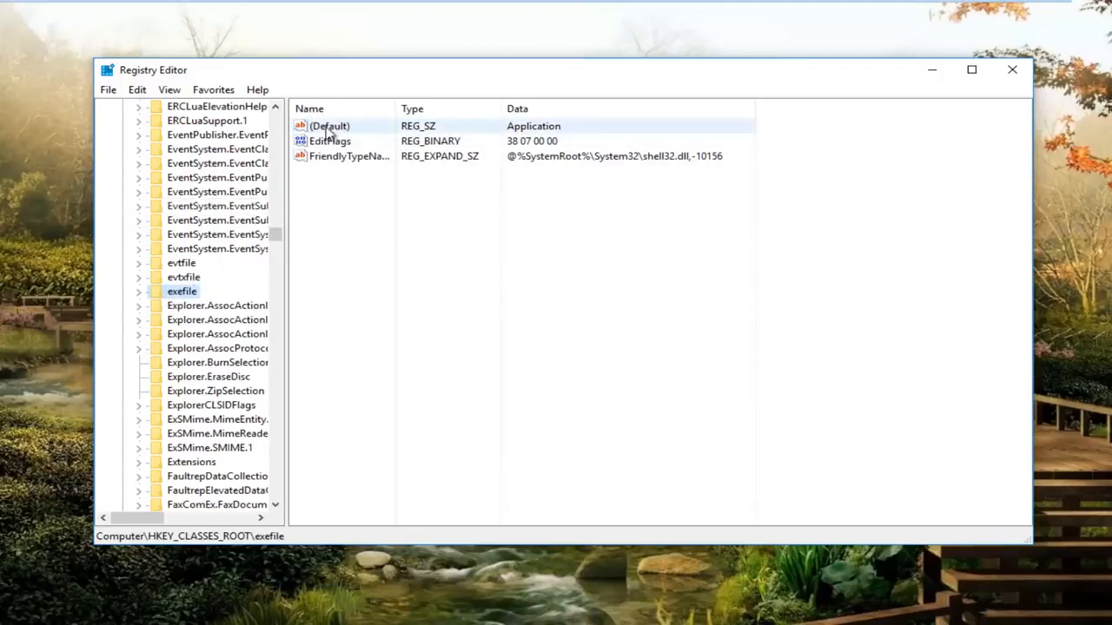
pyautogui.rightClick(330, 125)
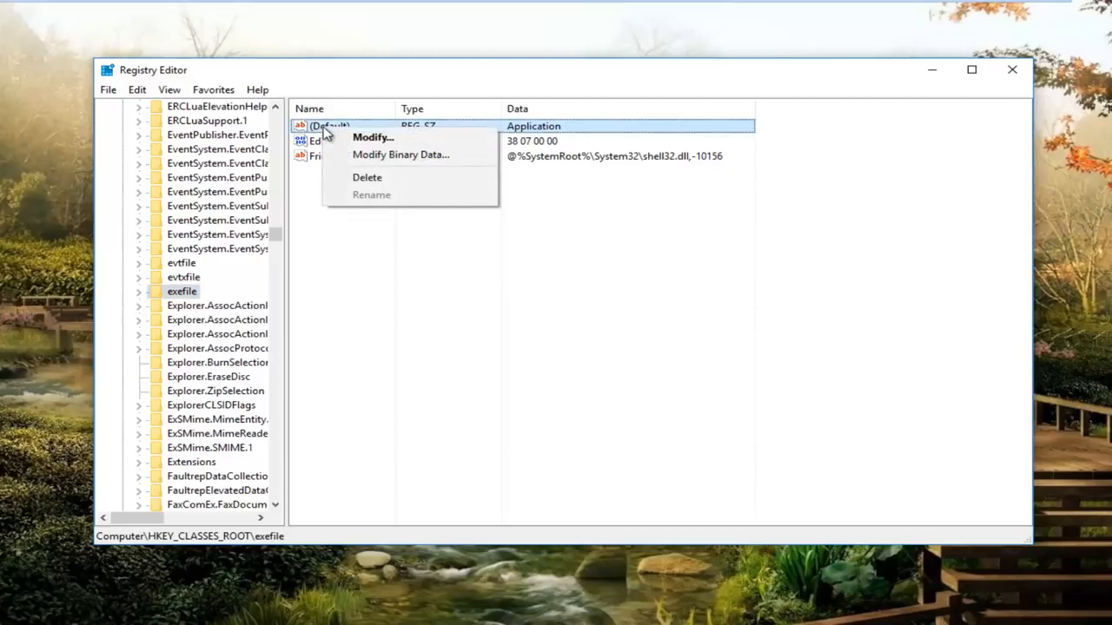
pyautogui.moveTo(373, 137)
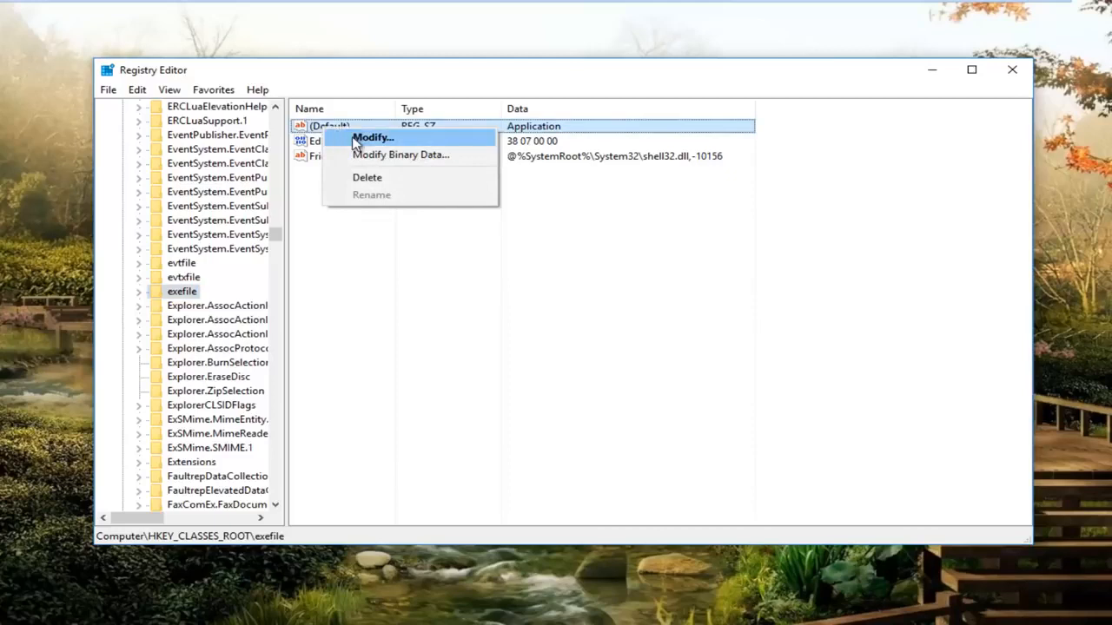
pyautogui.click(371, 138)
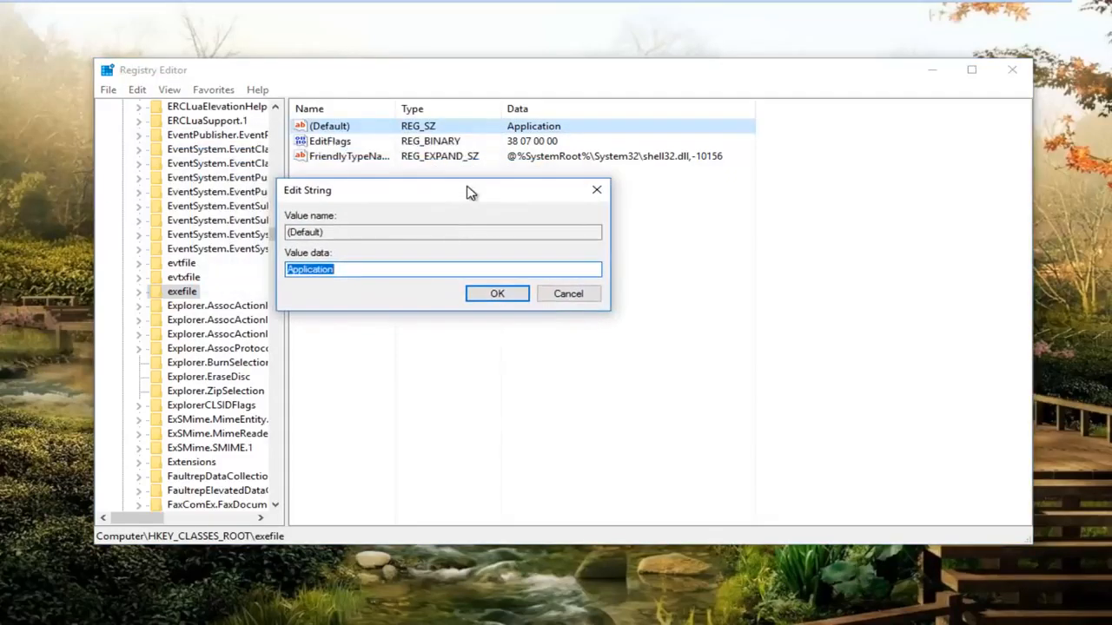
# - Replace Application with "%1" %* in Value data and confirm the exefile default
pyautogui.press('Delete')
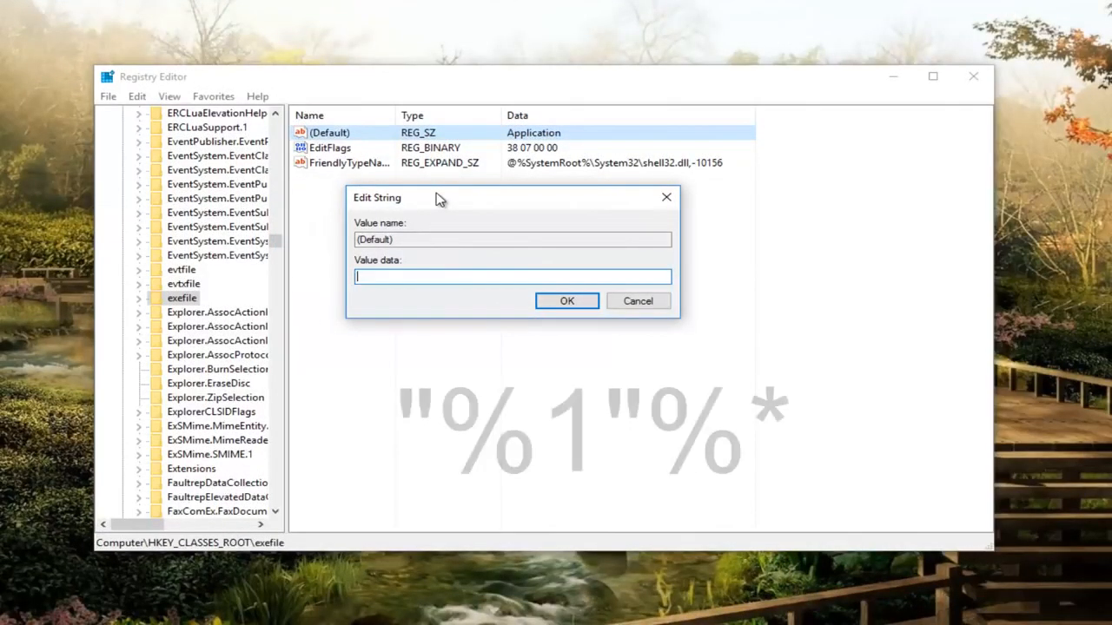
pyautogui.write('"%1')
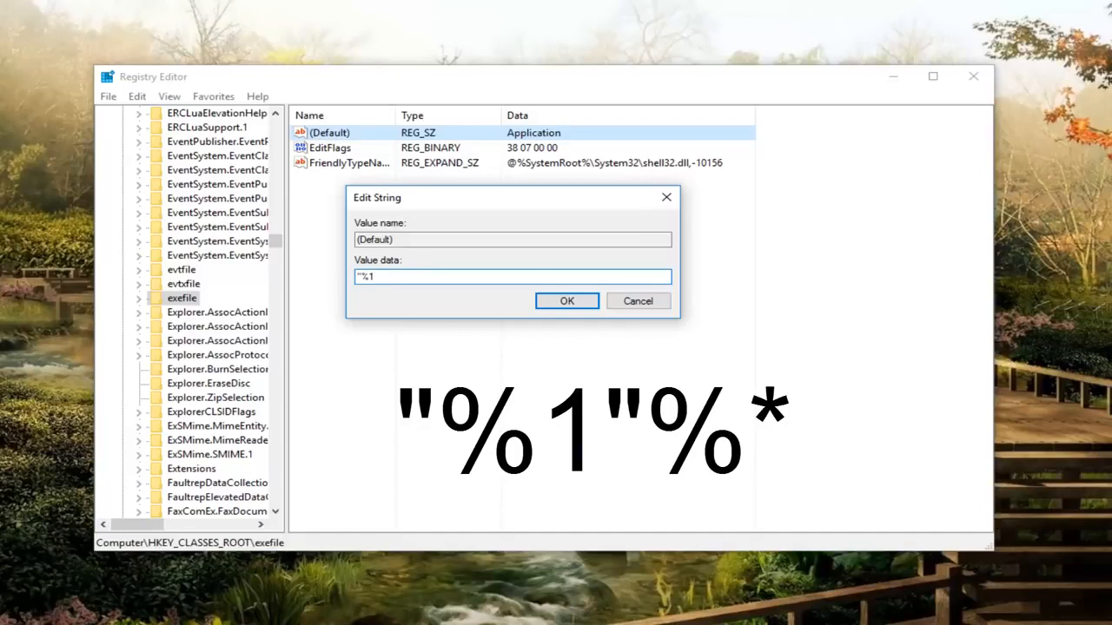
pyautogui.write('"')
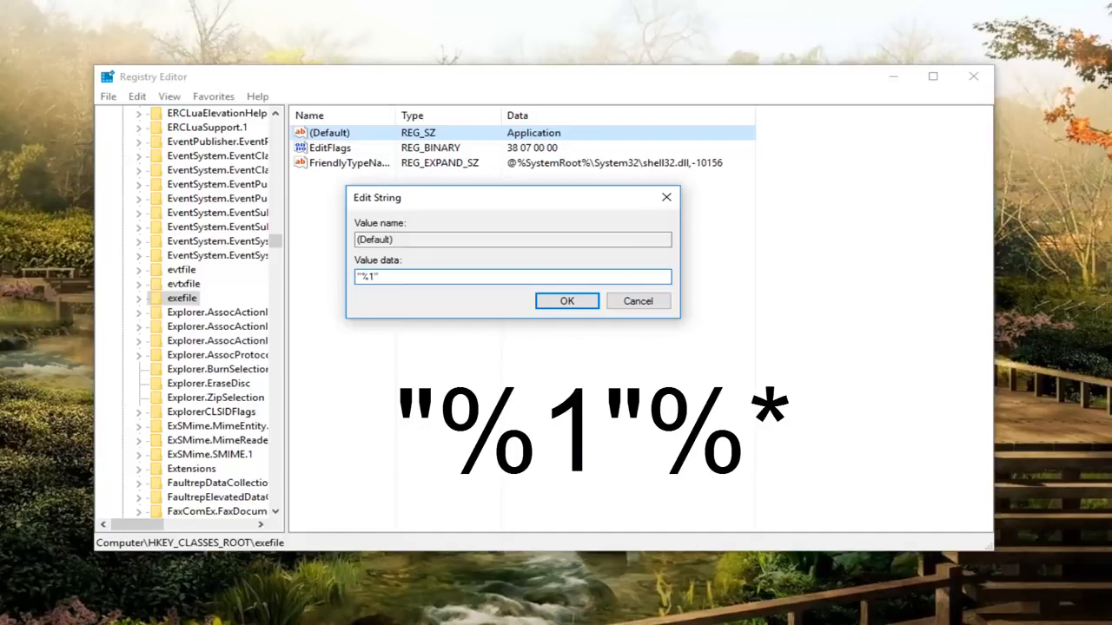
pyautogui.write('%')
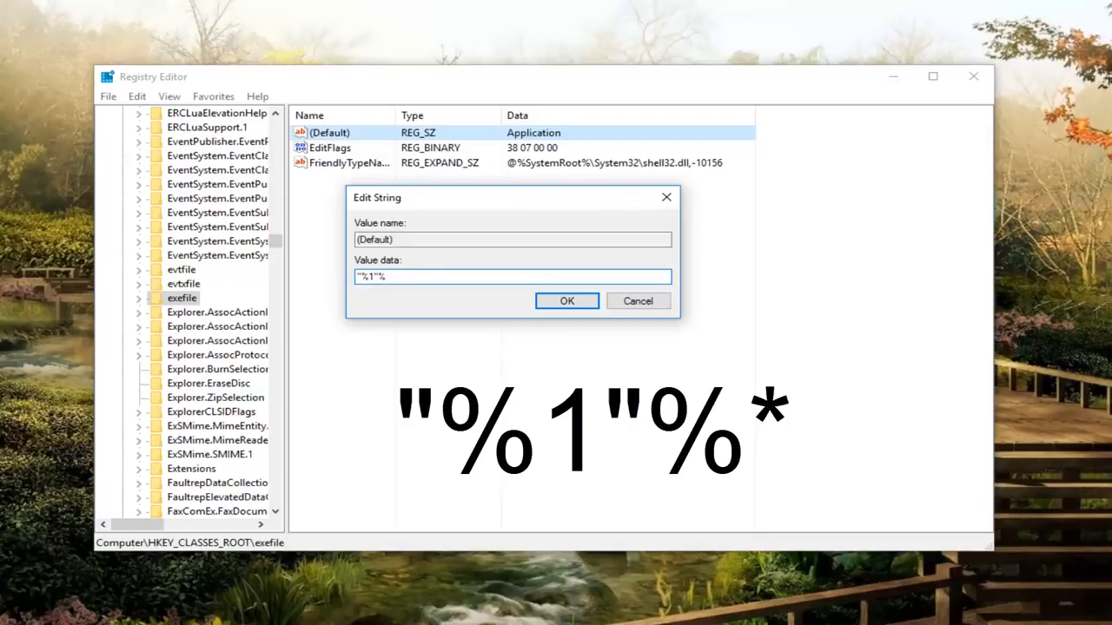
pyautogui.write('*')
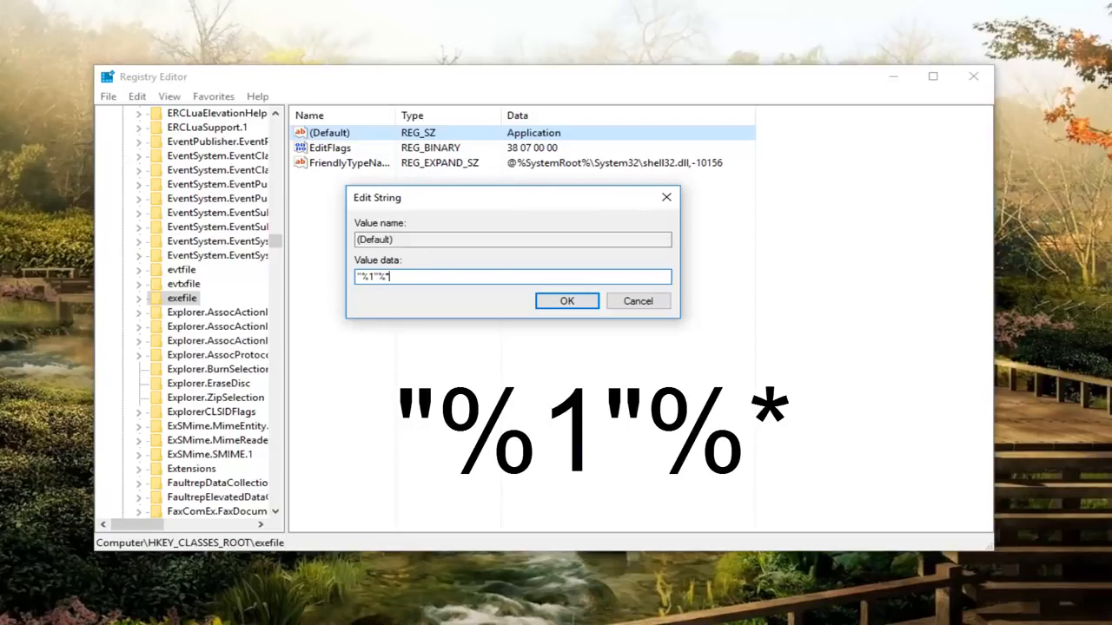
pyautogui.press('Backspace')
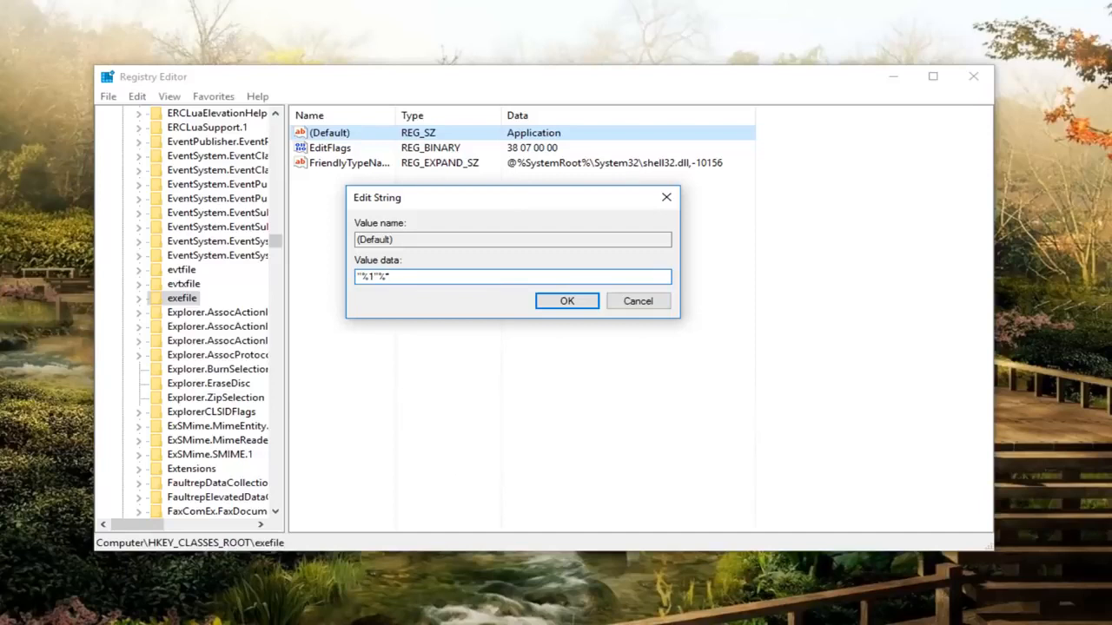
pyautogui.moveTo(431, 201)
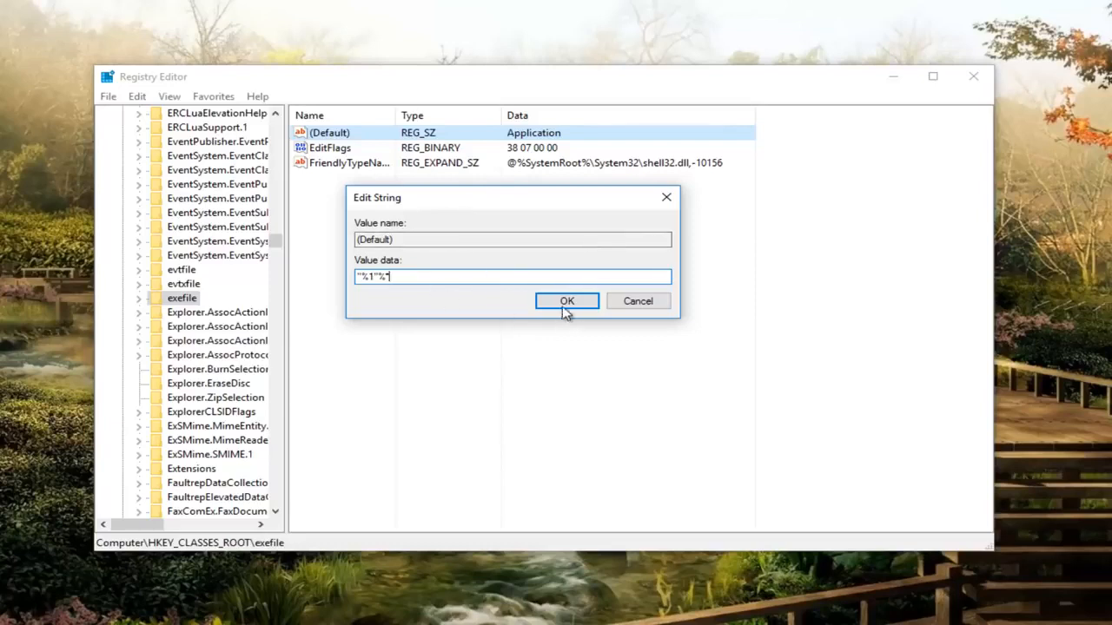
pyautogui.click(566, 300)
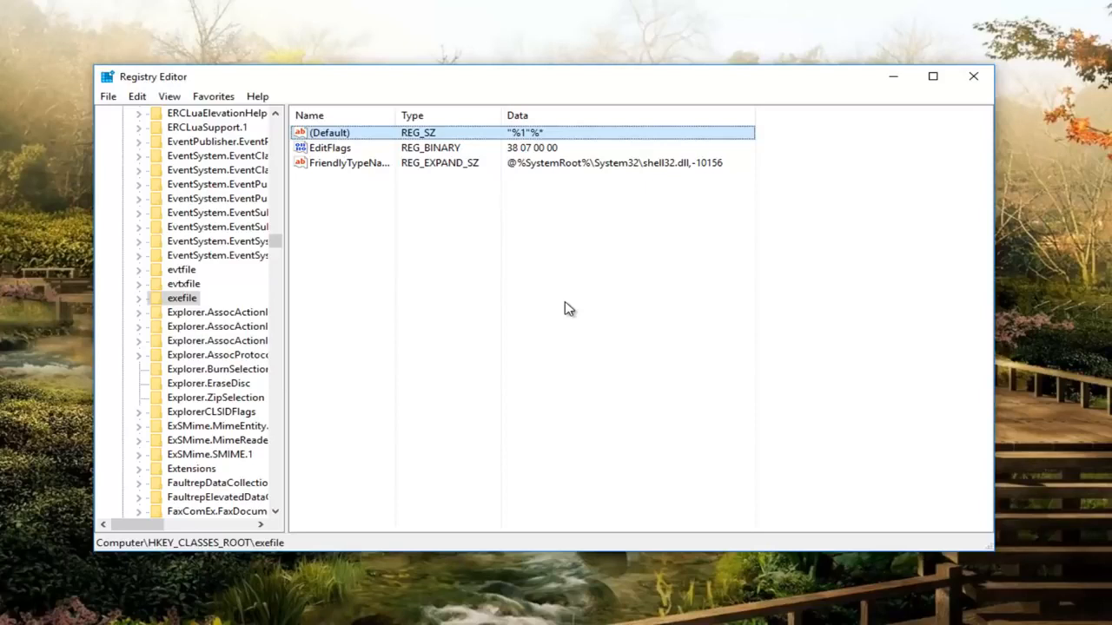
pyautogui.moveTo(490, 276)
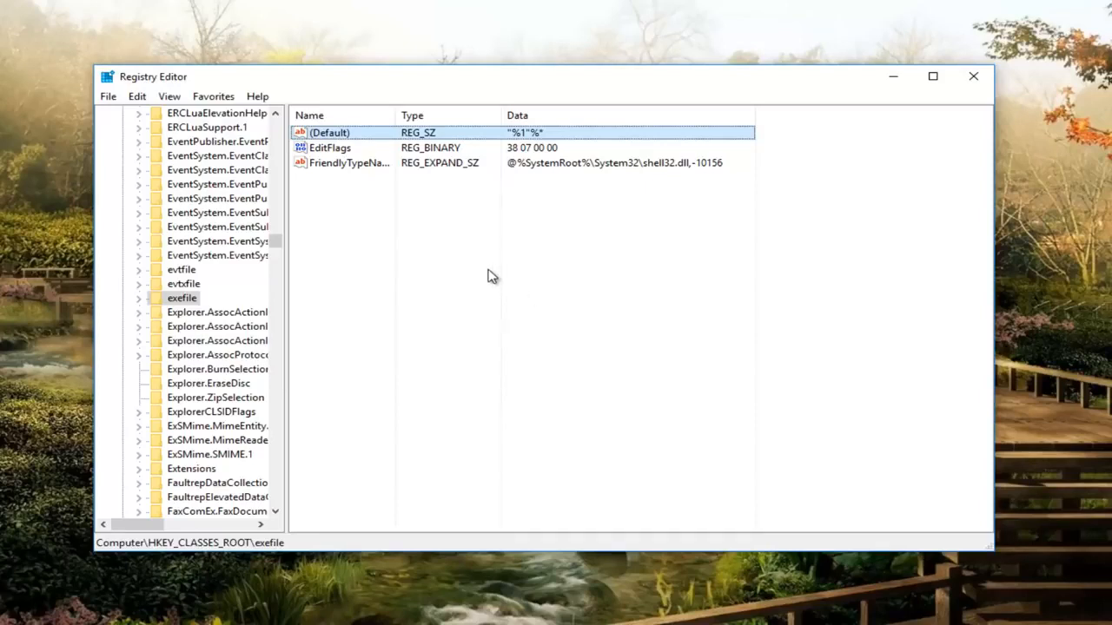
pyautogui.moveTo(165, 306)
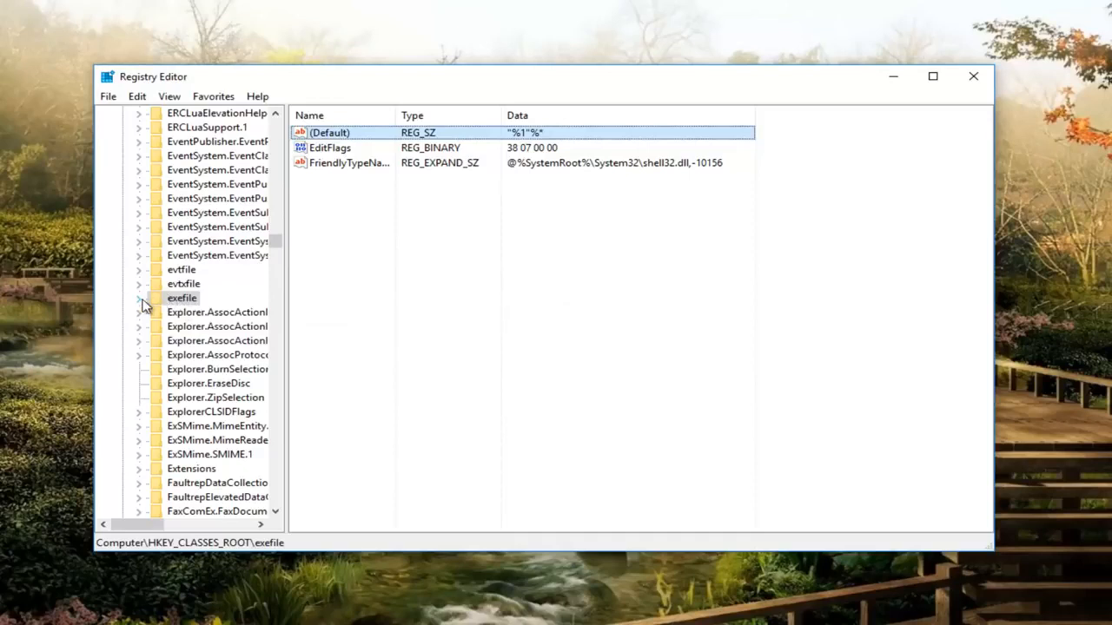
# - Expand exefile and shell, select the open key and pick its (Default) value
pyautogui.click(139, 298)
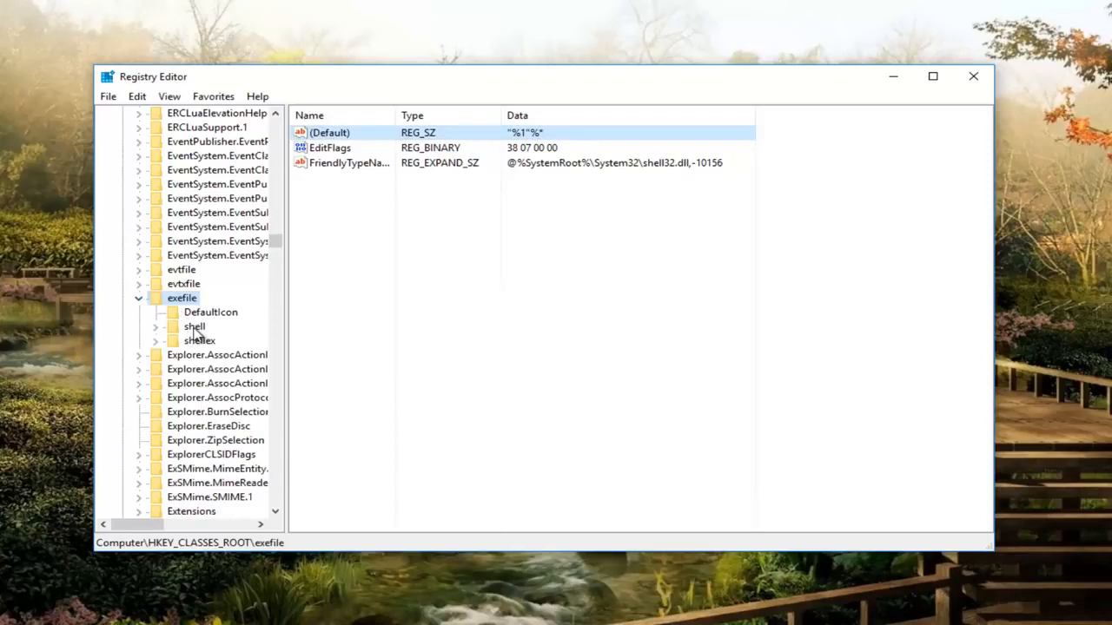
pyautogui.click(195, 327)
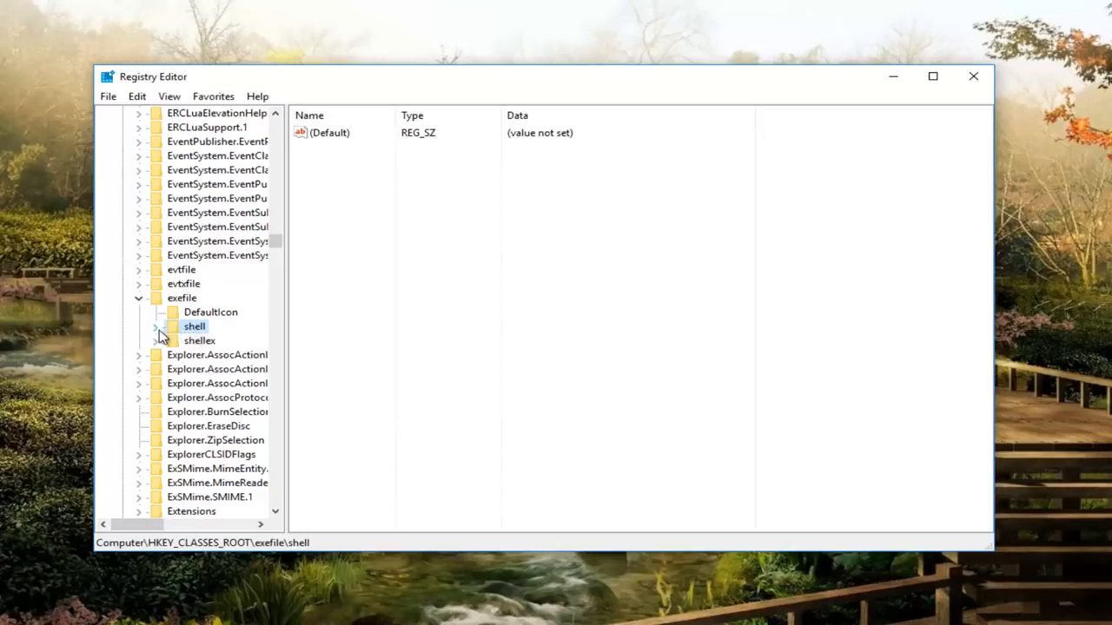
pyautogui.click(154, 327)
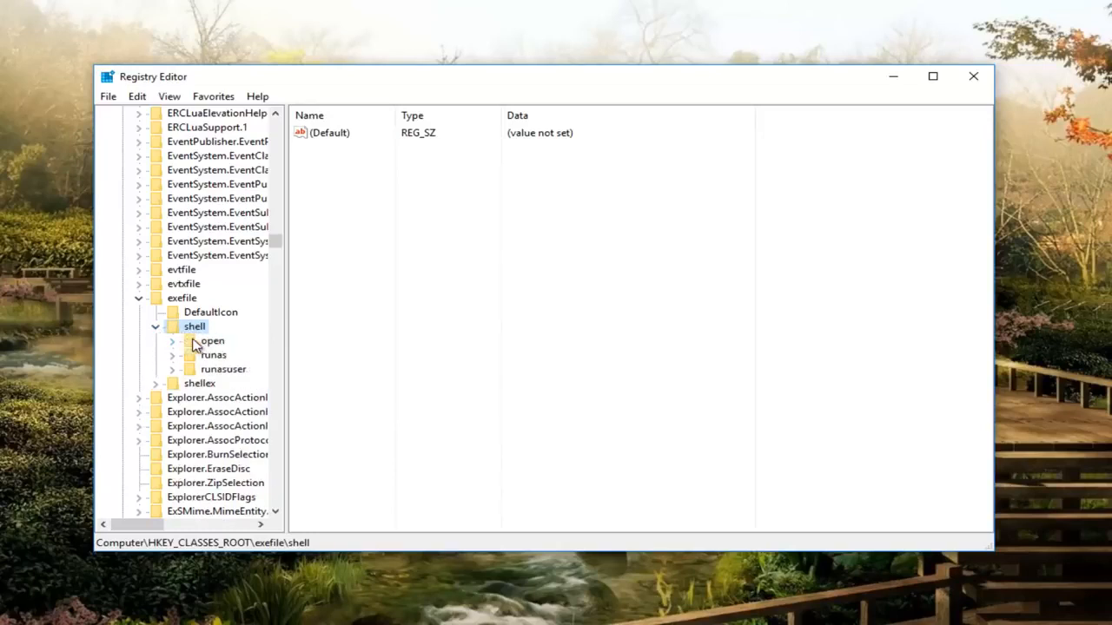
pyautogui.click(212, 341)
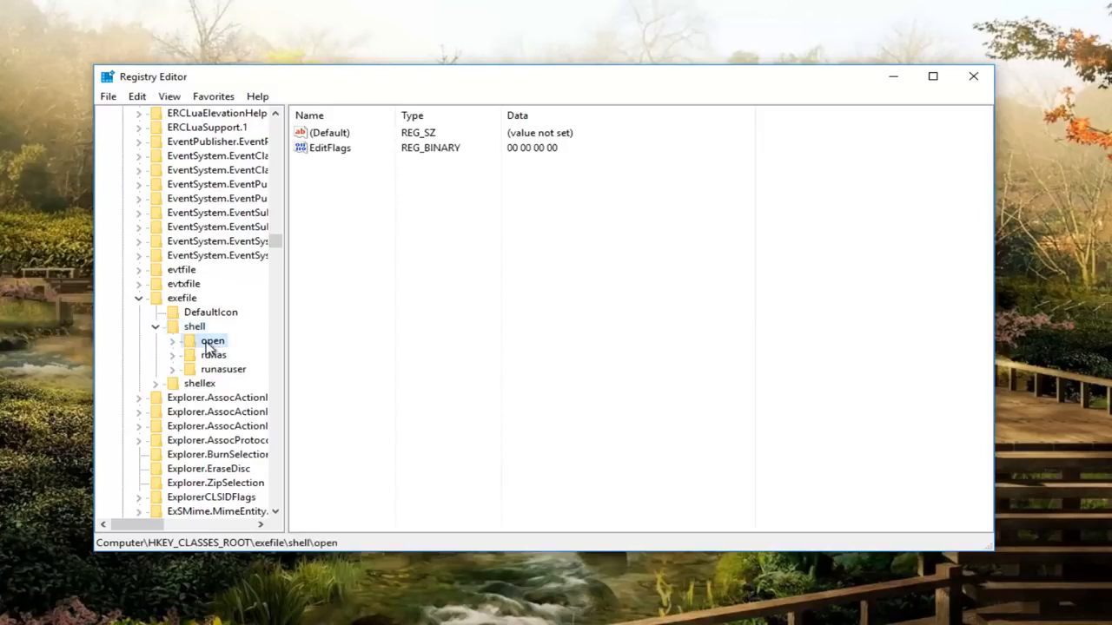
pyautogui.click(330, 132)
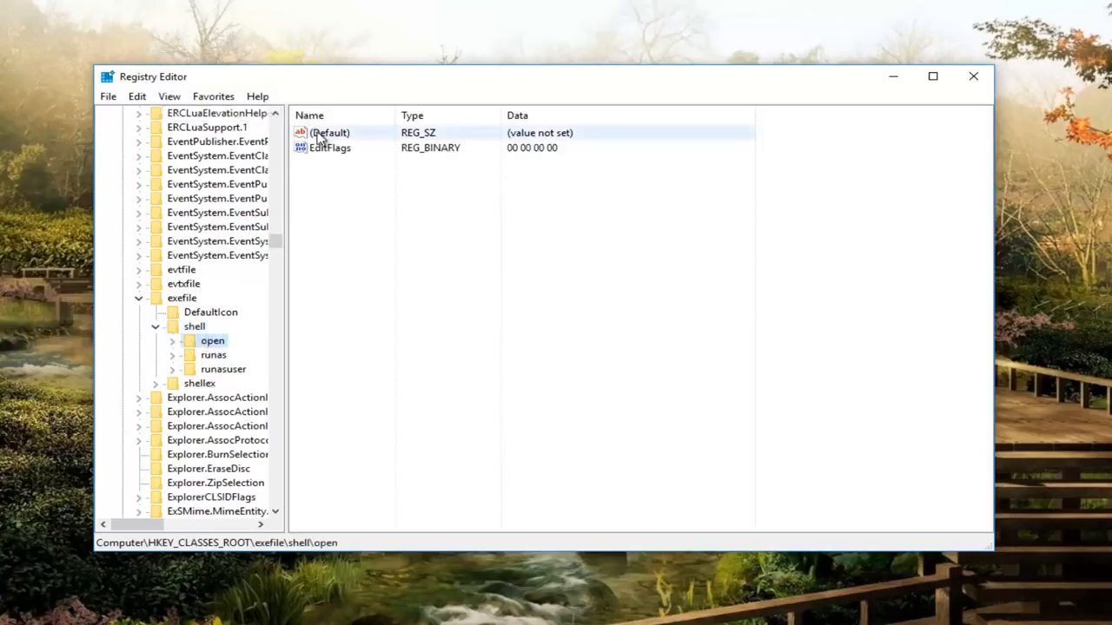
# - Modify shell\open's (Default) value to "%1" %* and confirm the edit
pyautogui.rightClick(330, 132)
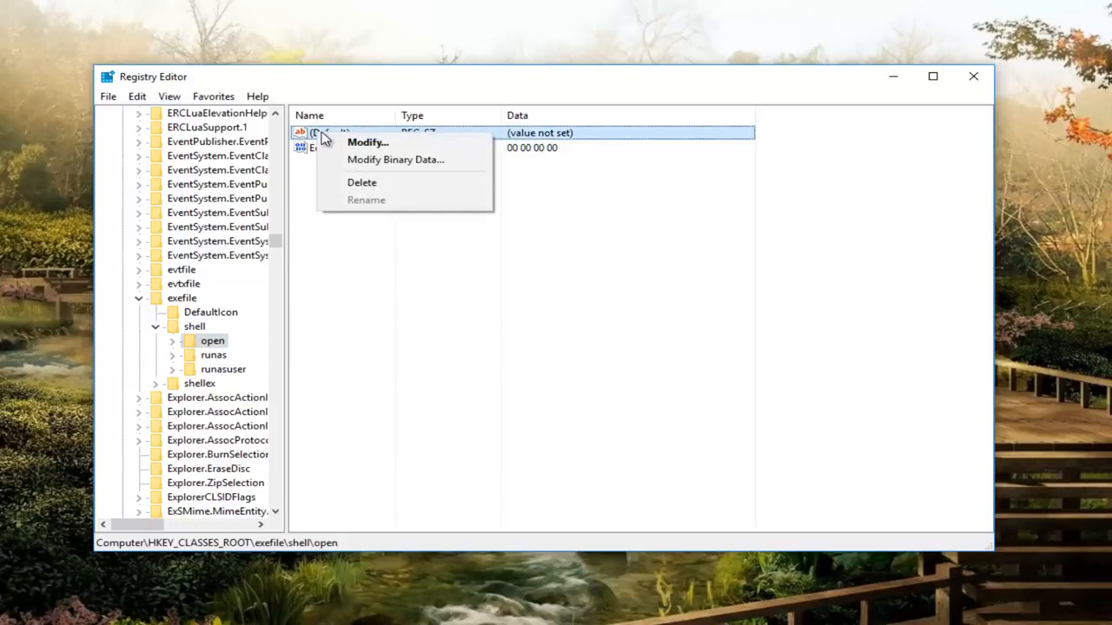
pyautogui.click(368, 142)
pyautogui.write('"%')
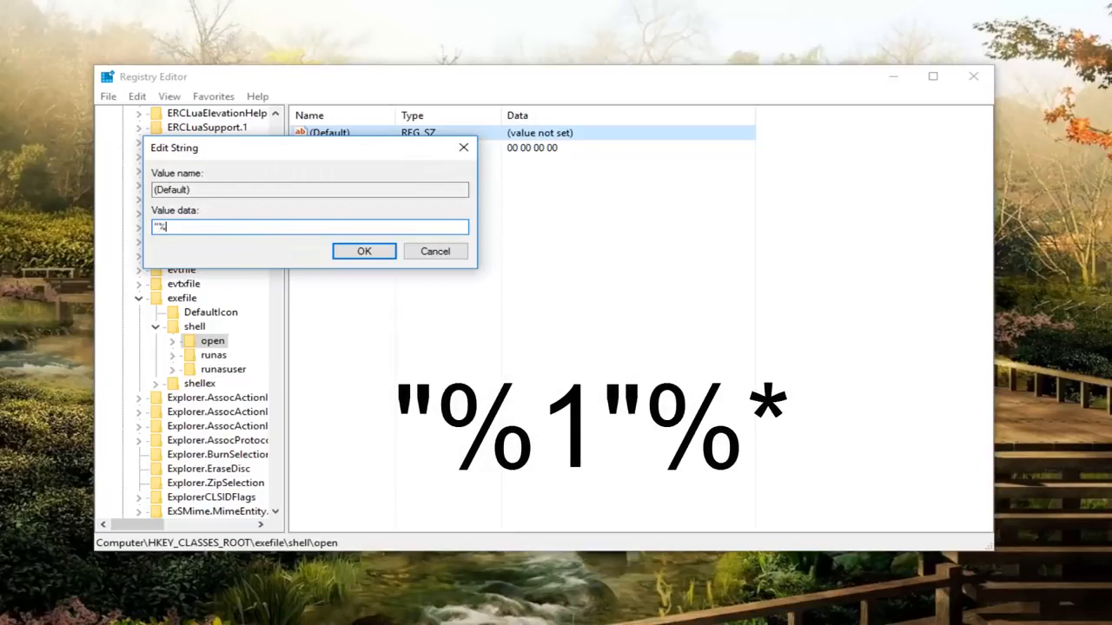
pyautogui.write('1')
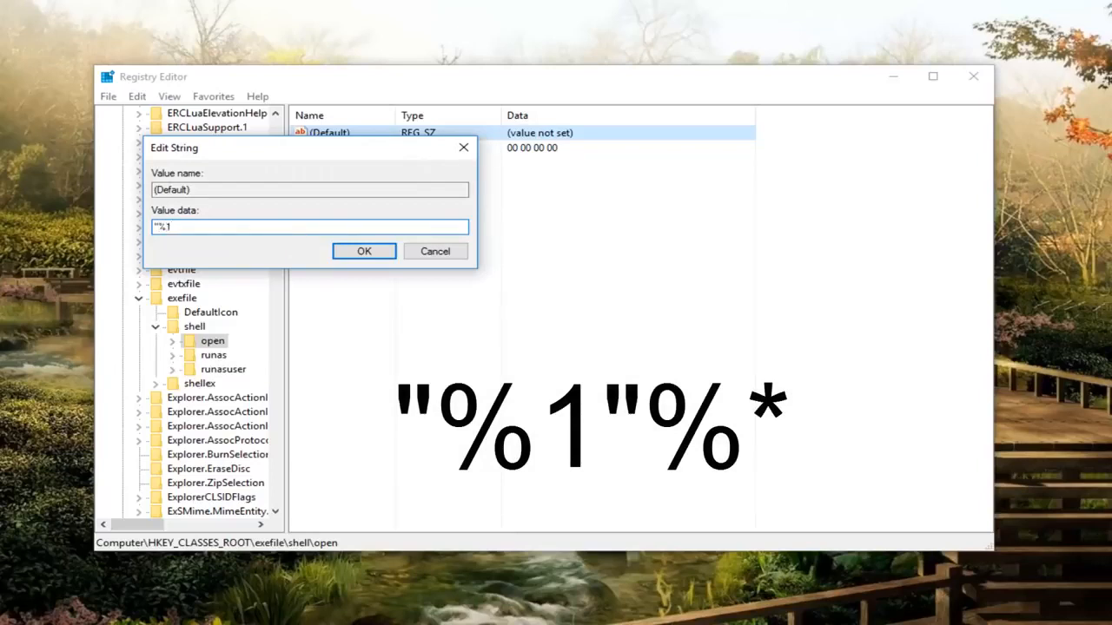
pyautogui.write('"')
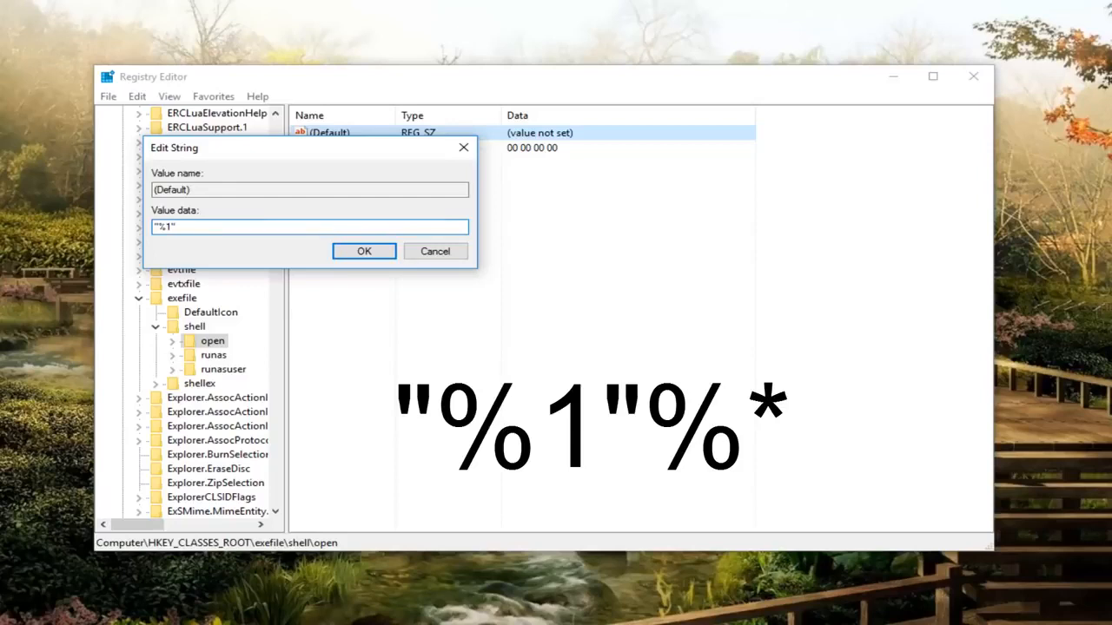
pyautogui.write('%*')
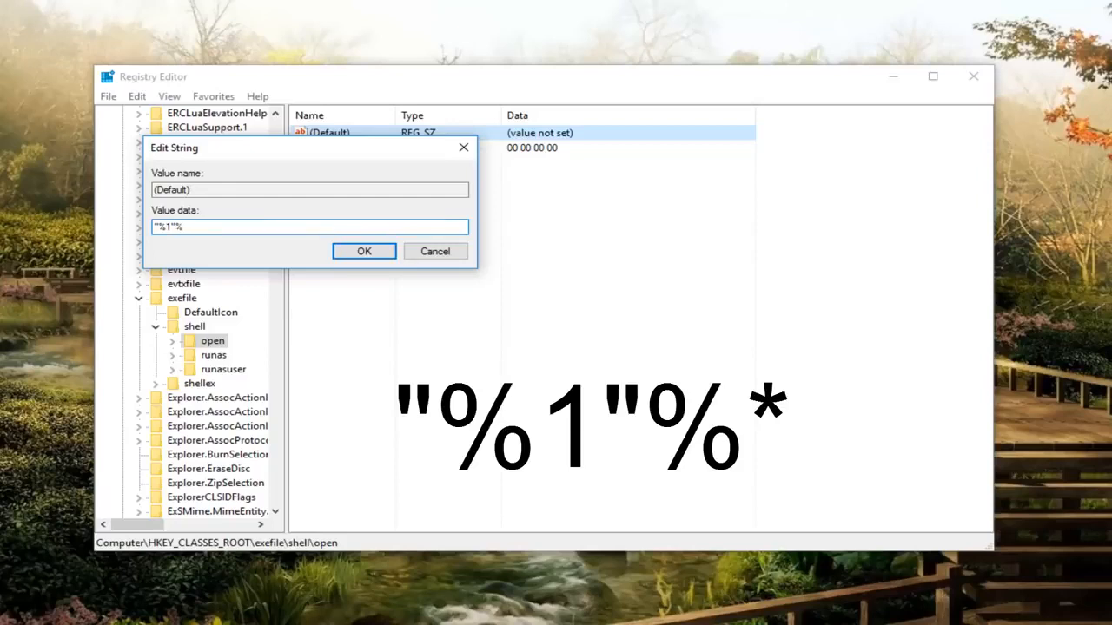
pyautogui.write('1')
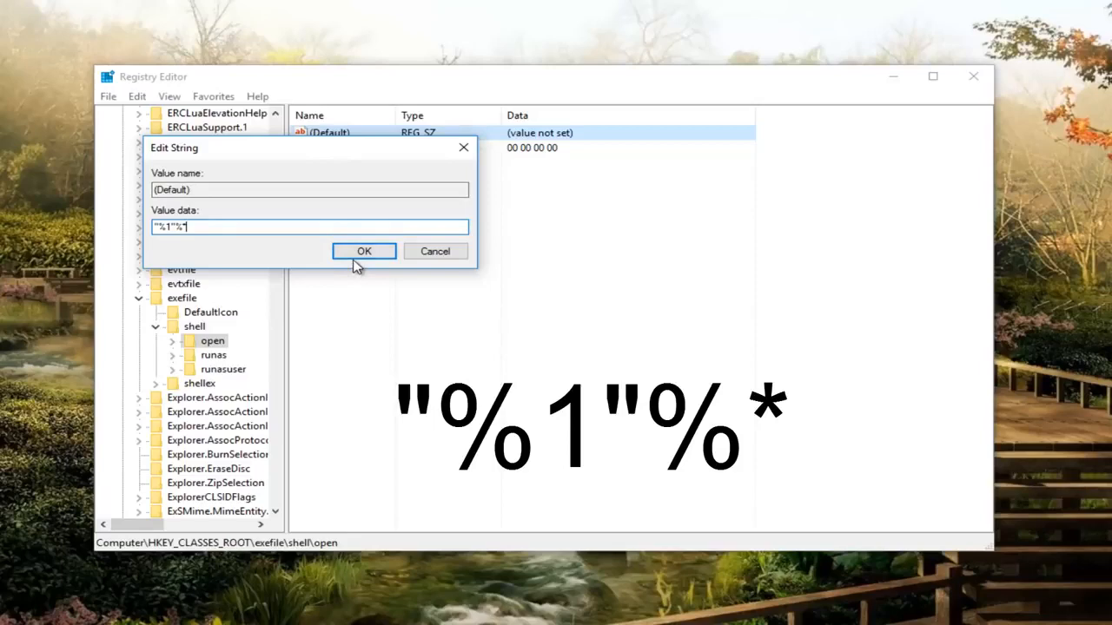
pyautogui.click(364, 250)
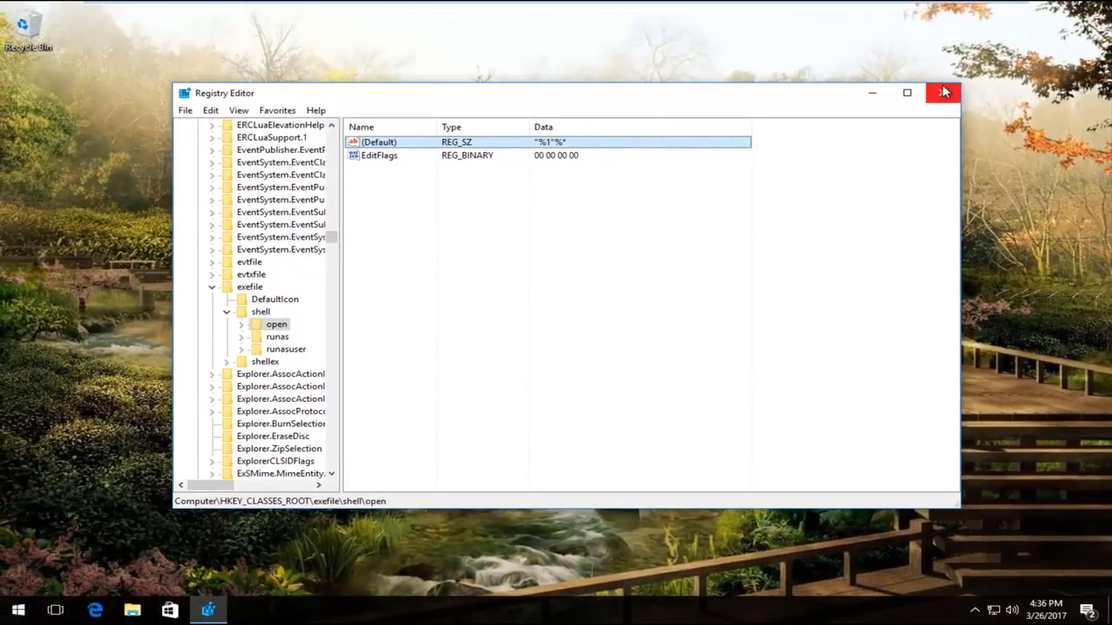
# - Close the Registry Editor window, returning to the desktop
pyautogui.click(945, 92)
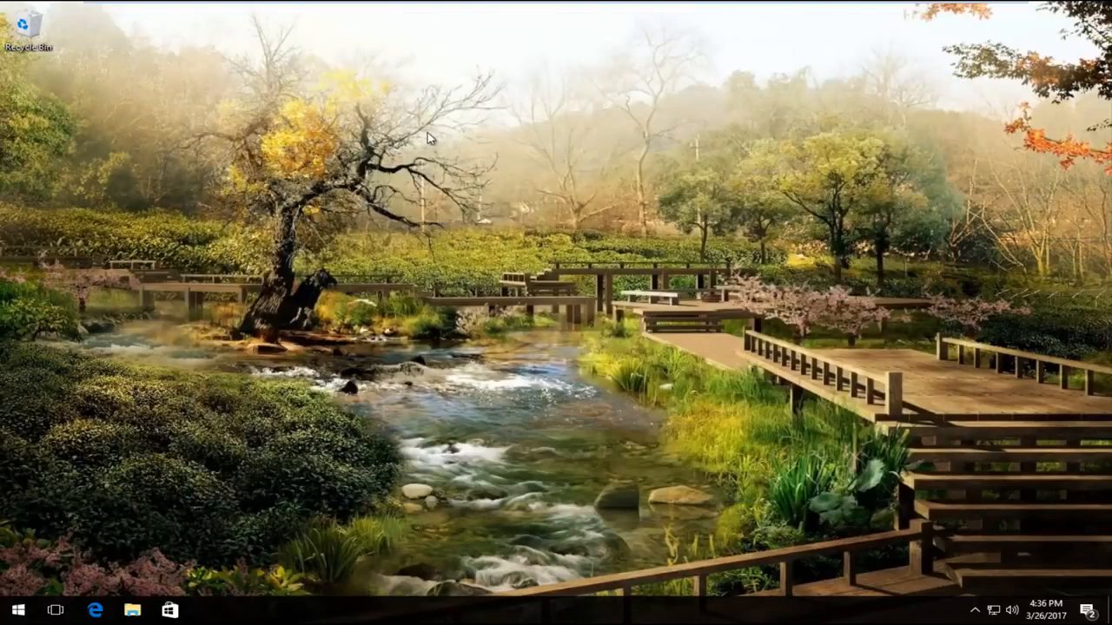